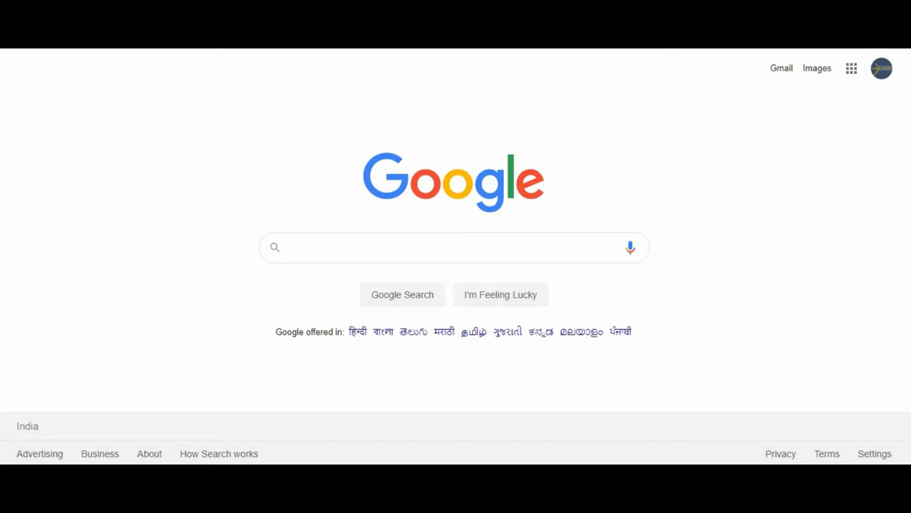
mouse_move(883, 86)
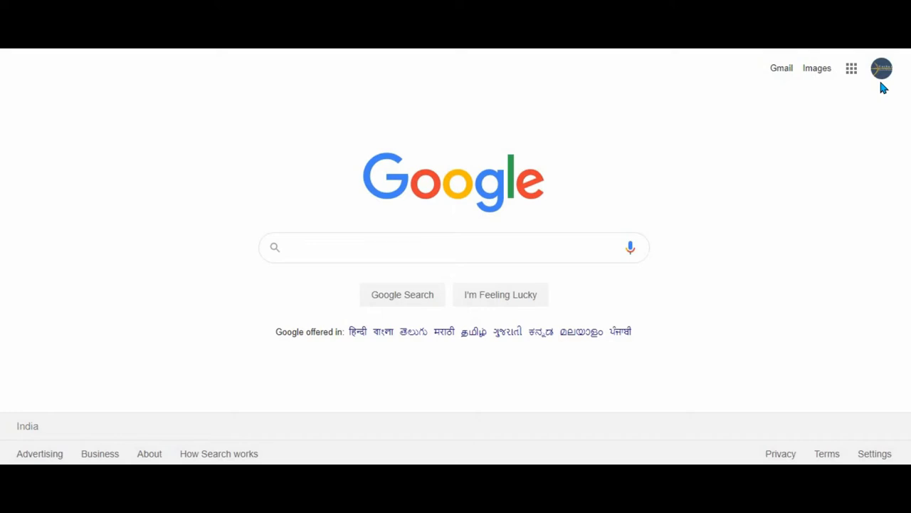
mouse_move(482, 75)
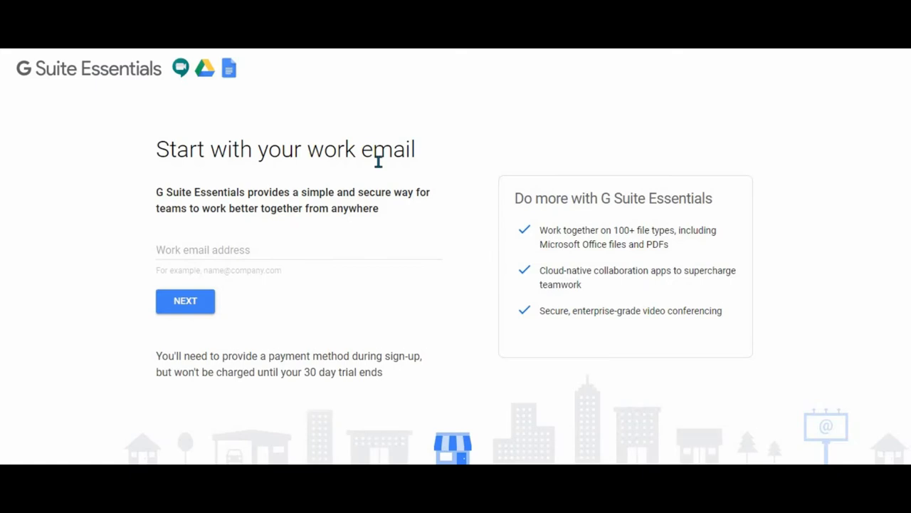
mouse_move(91, 89)
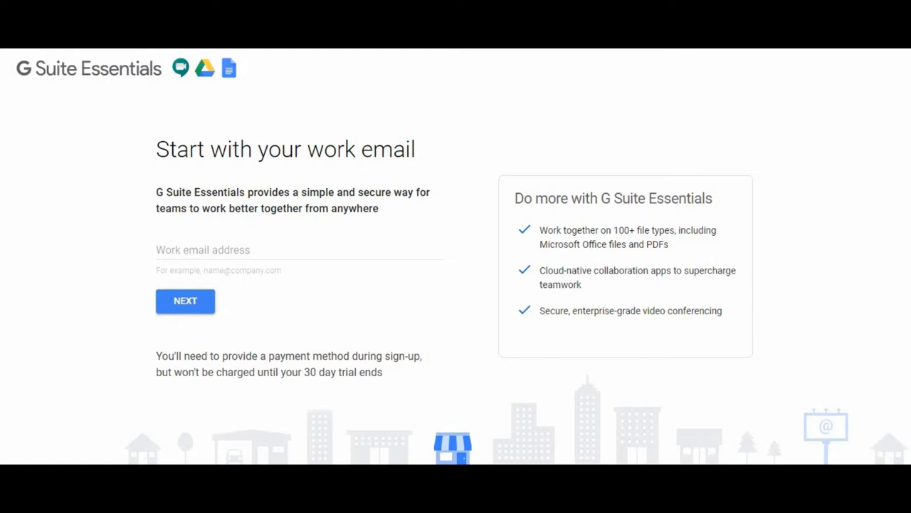
Move from the Essentials work-email page to the 'Let's get started' business sign-up form
click(186, 301)
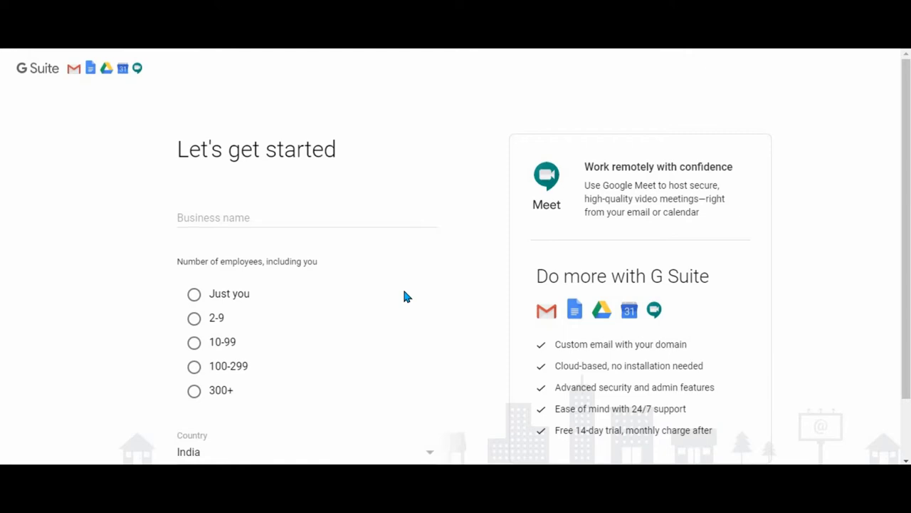
mouse_move(416, 312)
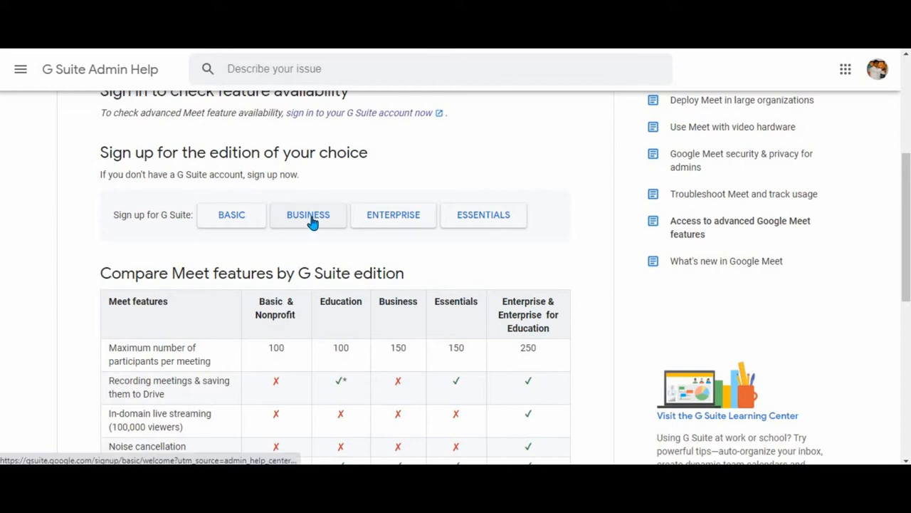
mouse_move(393, 213)
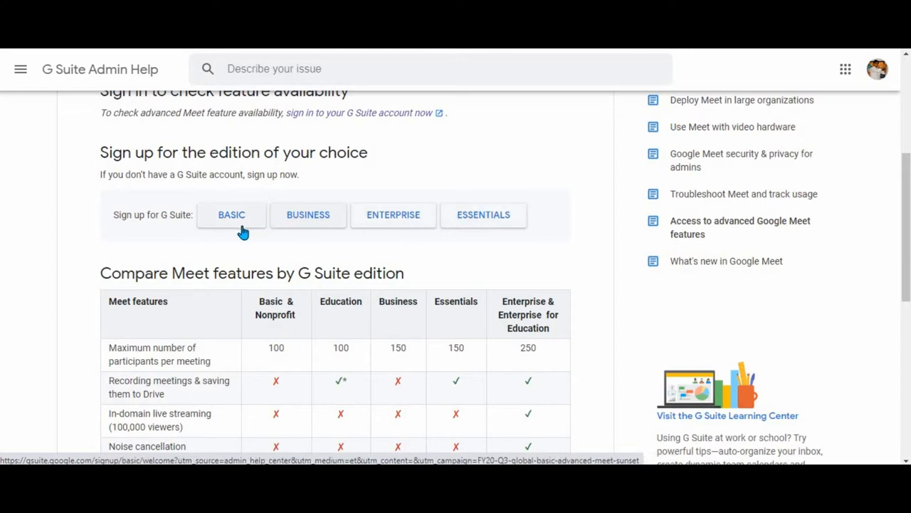
mouse_move(305, 248)
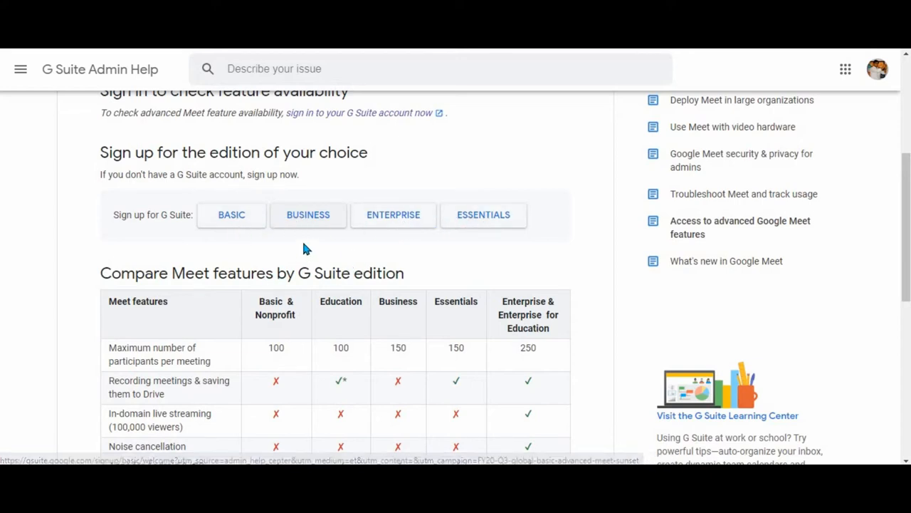
mouse_move(393, 214)
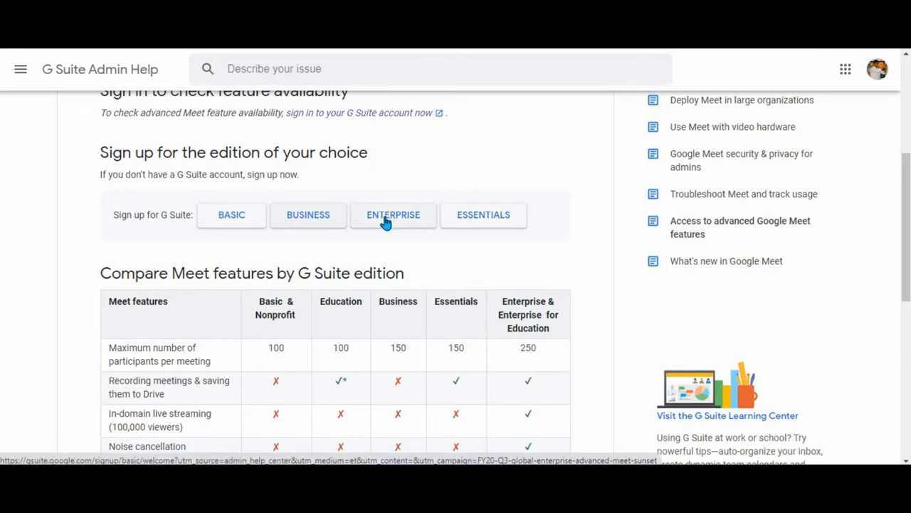
Reach the Meet features by edition table and highlight Enterprise's 250-participant limit
scroll(down, 3)
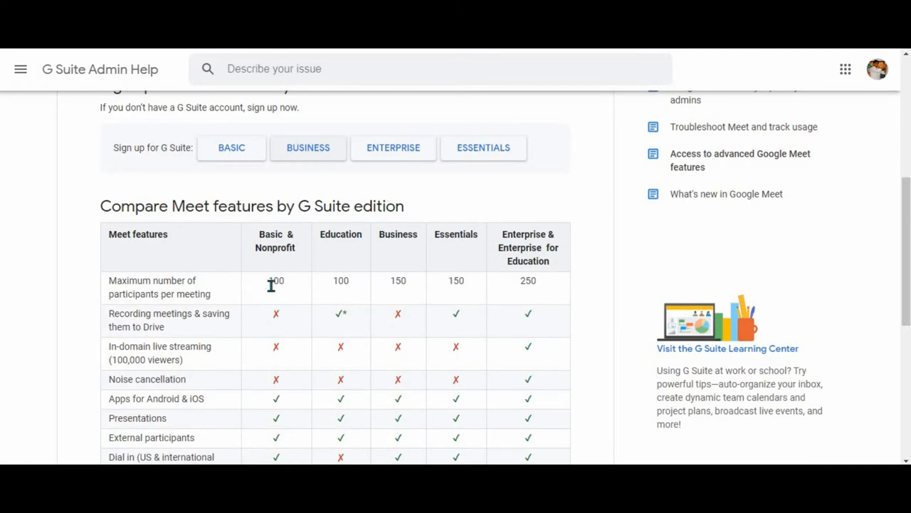
double_click(276, 279)
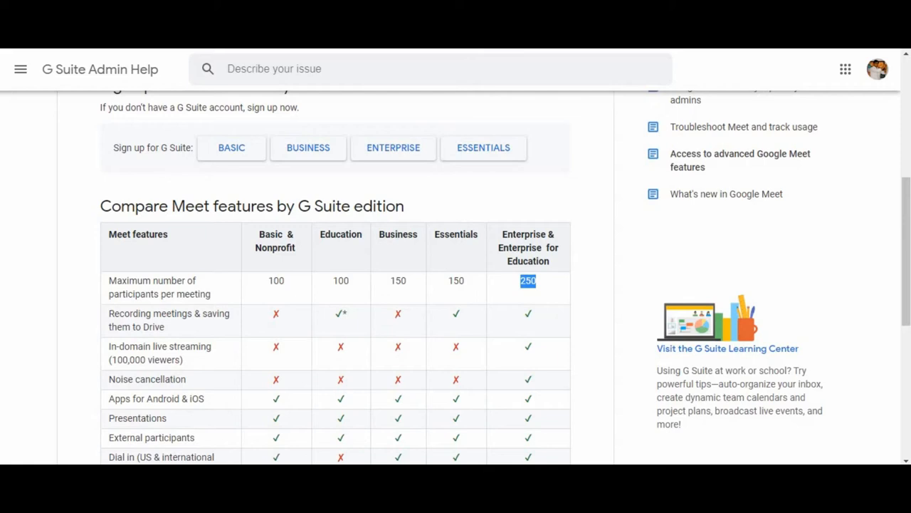
mouse_move(356, 131)
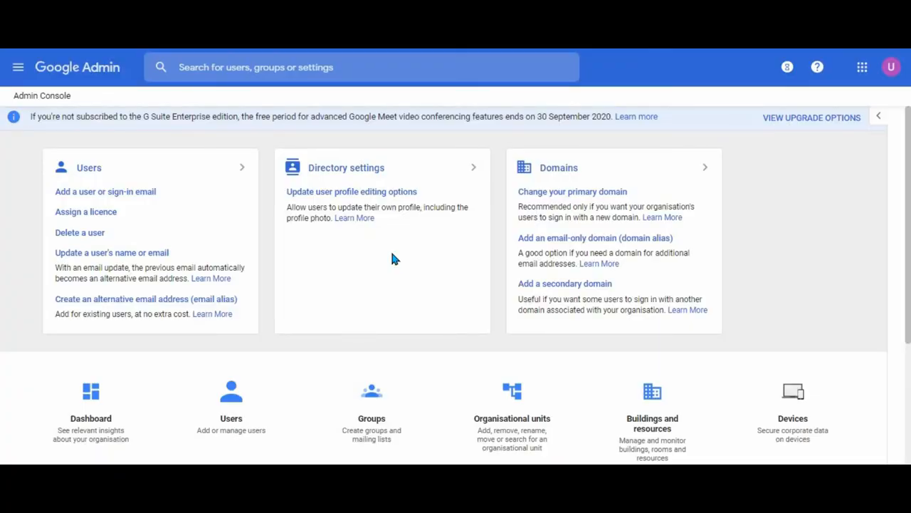
mouse_move(43, 134)
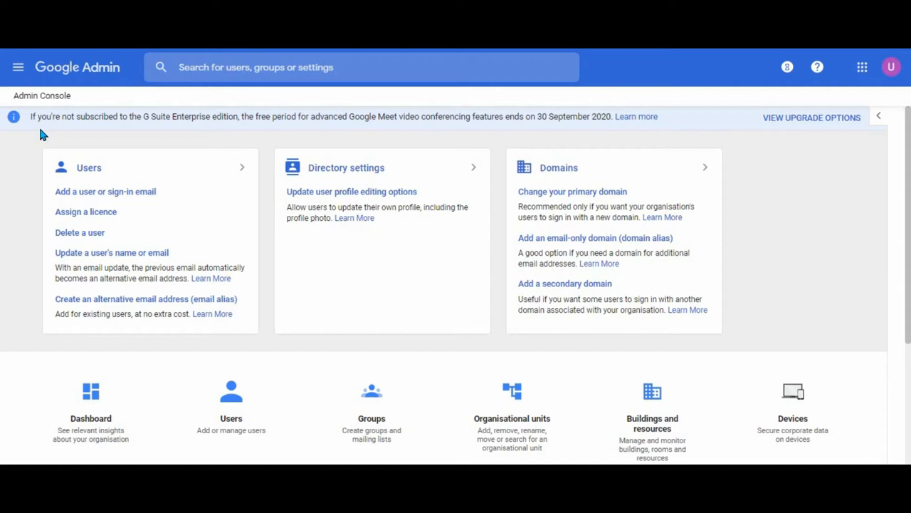
mouse_move(626, 125)
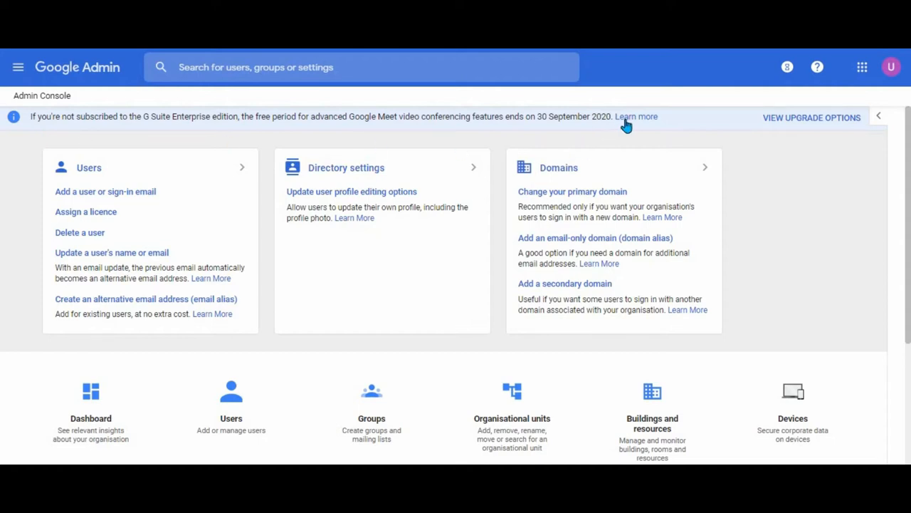
mouse_move(635, 117)
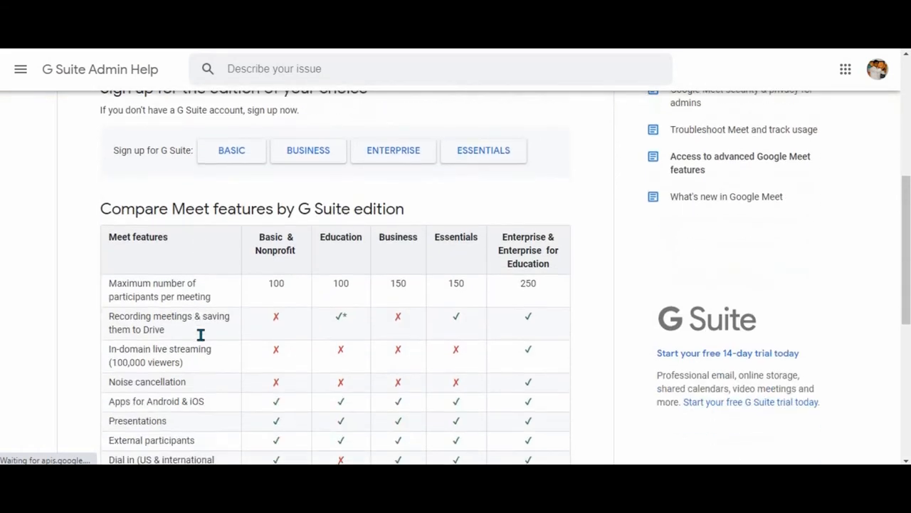
scroll(down, 3)
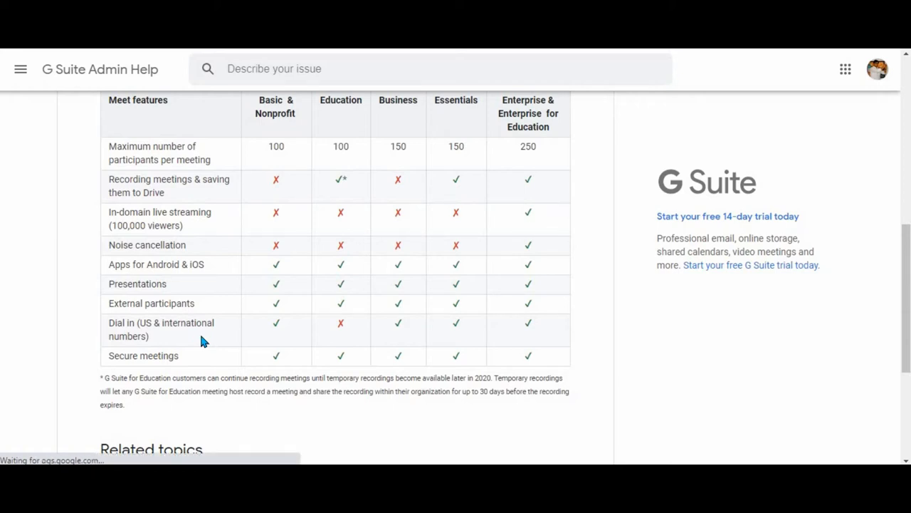
scroll(down, 3)
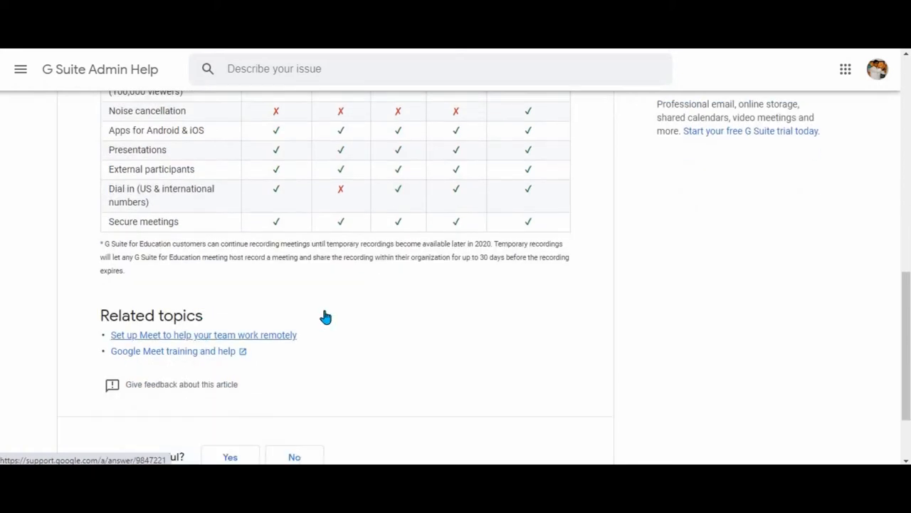
scroll(up, 3)
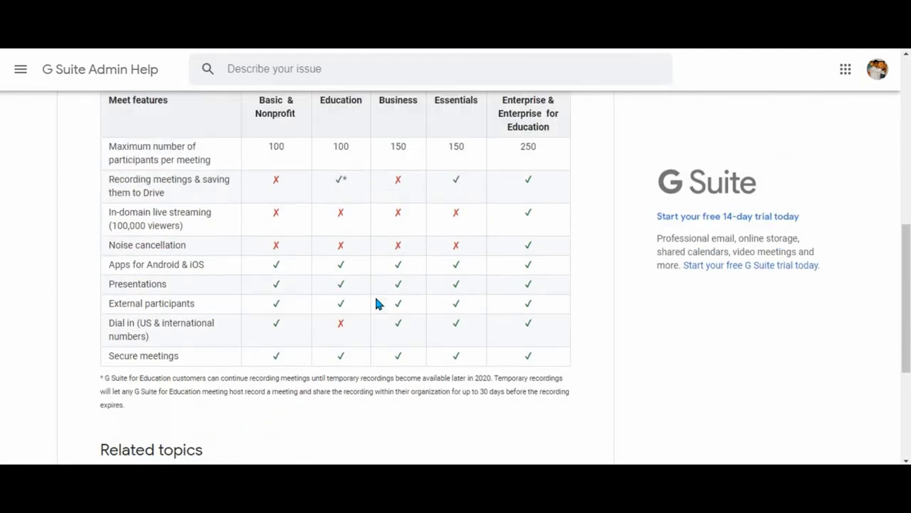
scroll(up, 3)
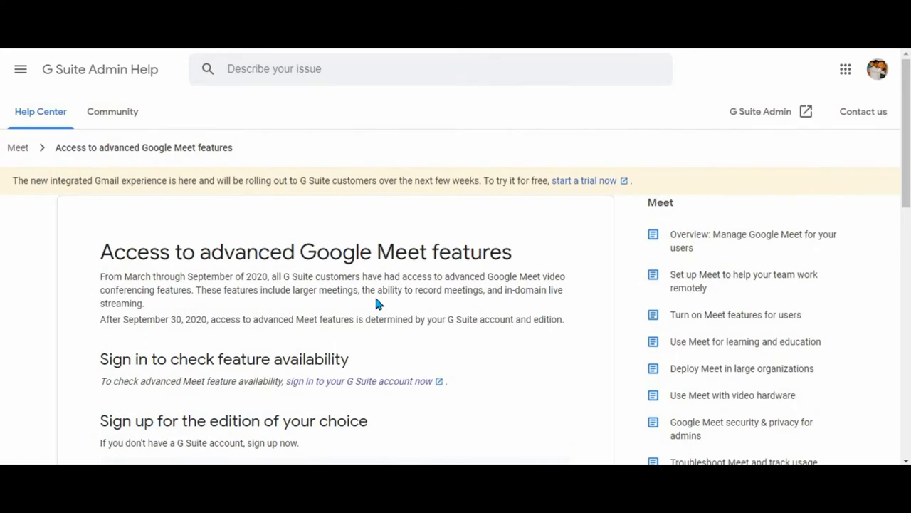
mouse_move(499, 203)
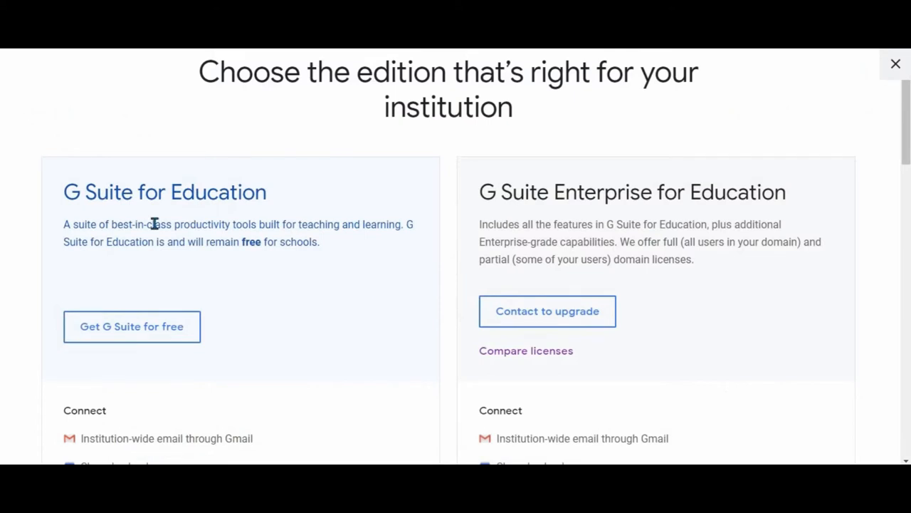
mouse_move(245, 296)
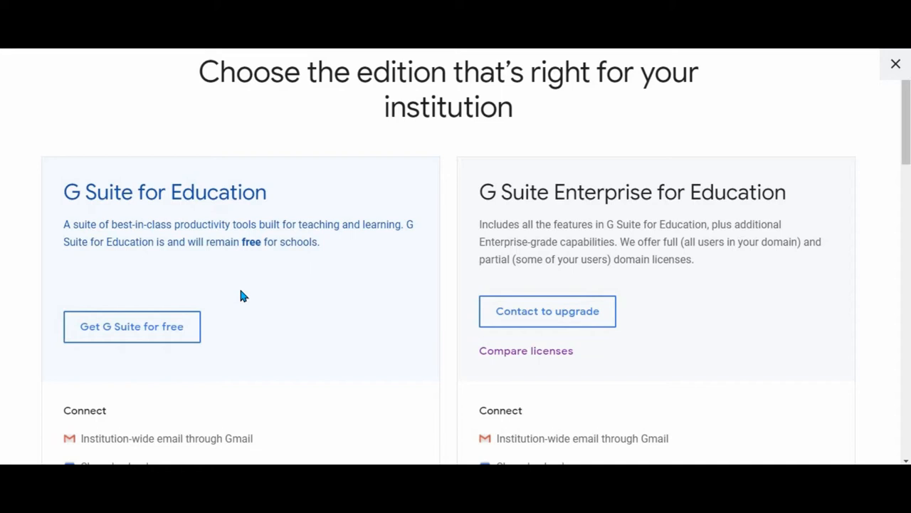
mouse_move(734, 325)
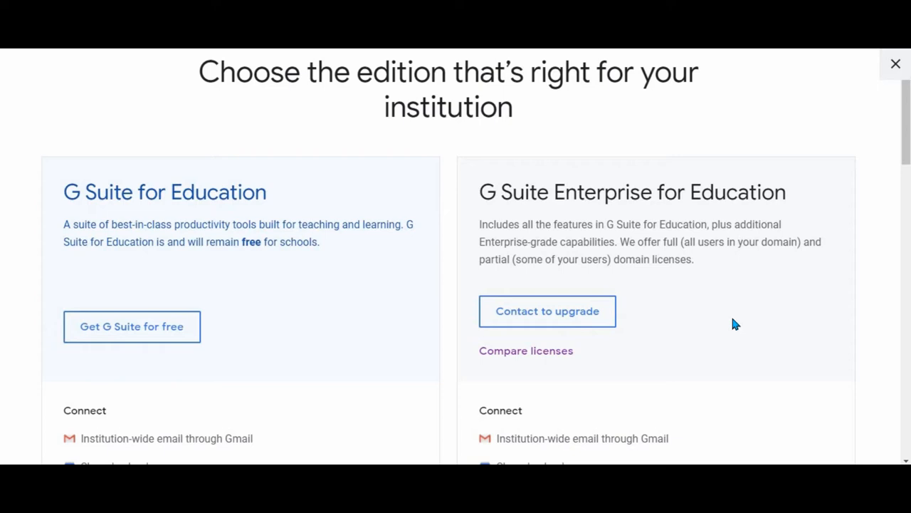
Scroll through the Meet, Collaborate, Control and Security sections down to the Enterprise-only migration features
scroll(down, 3)
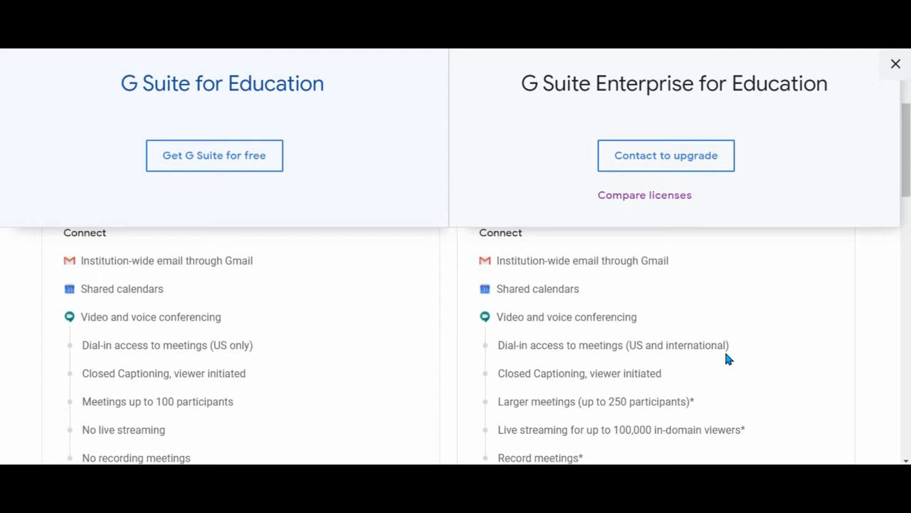
scroll(down, 3)
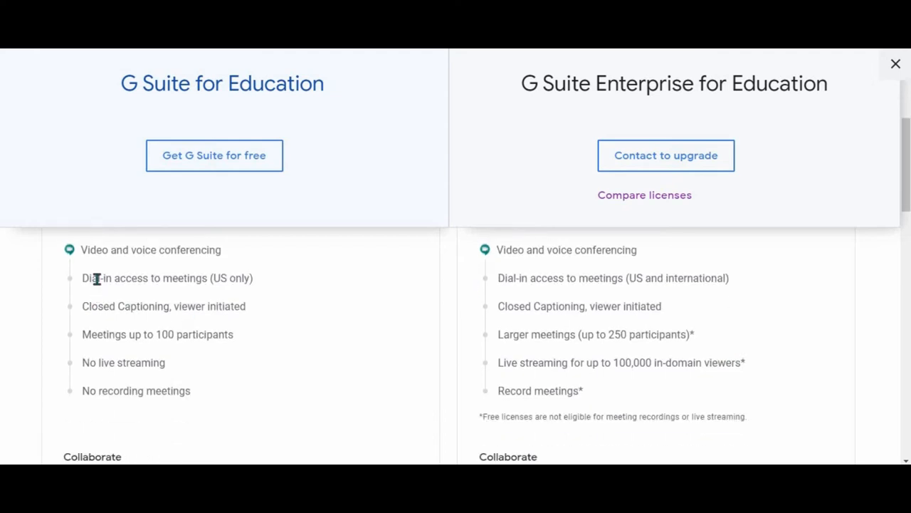
mouse_move(234, 288)
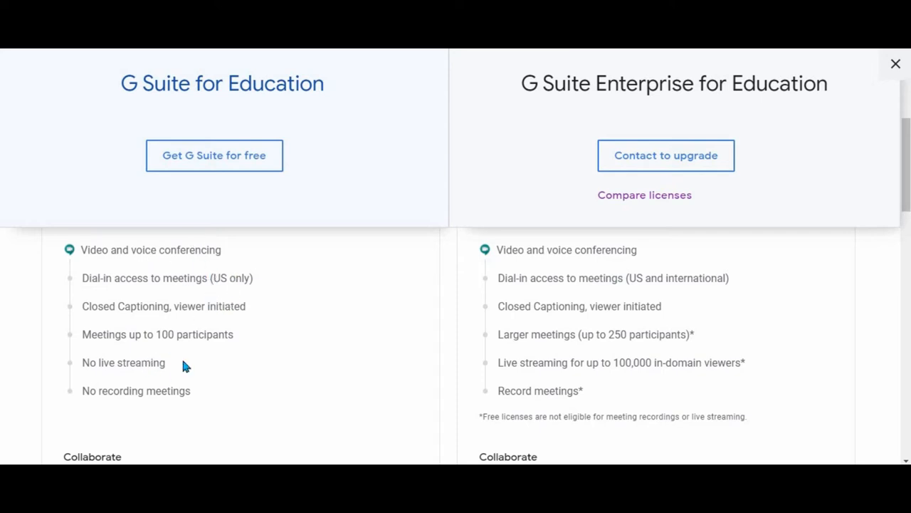
mouse_move(169, 421)
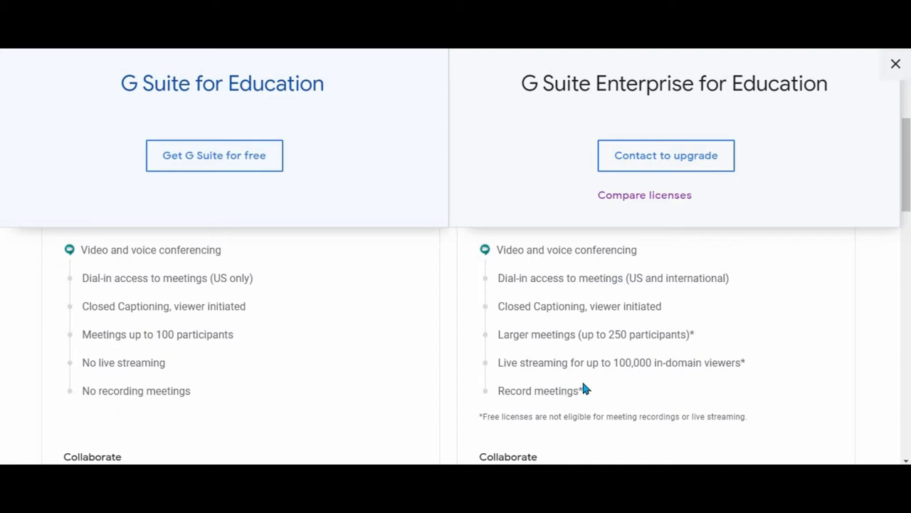
mouse_move(179, 337)
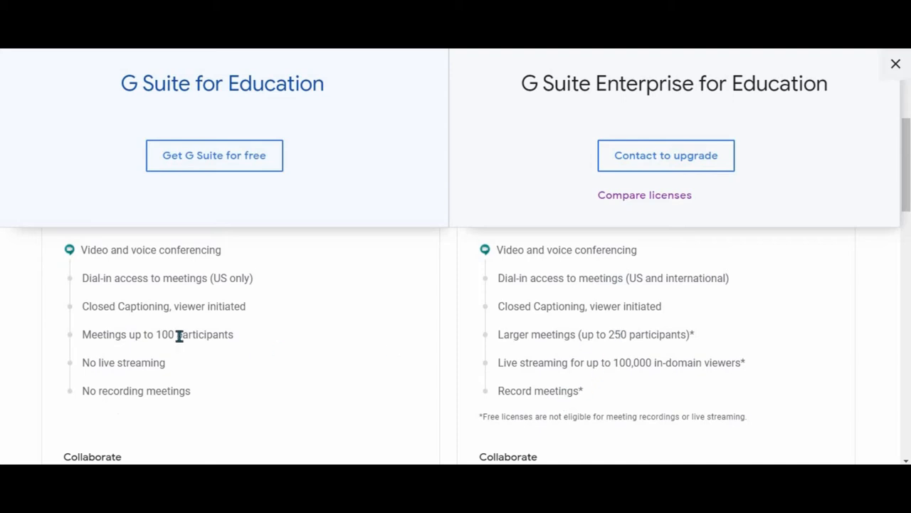
mouse_move(177, 353)
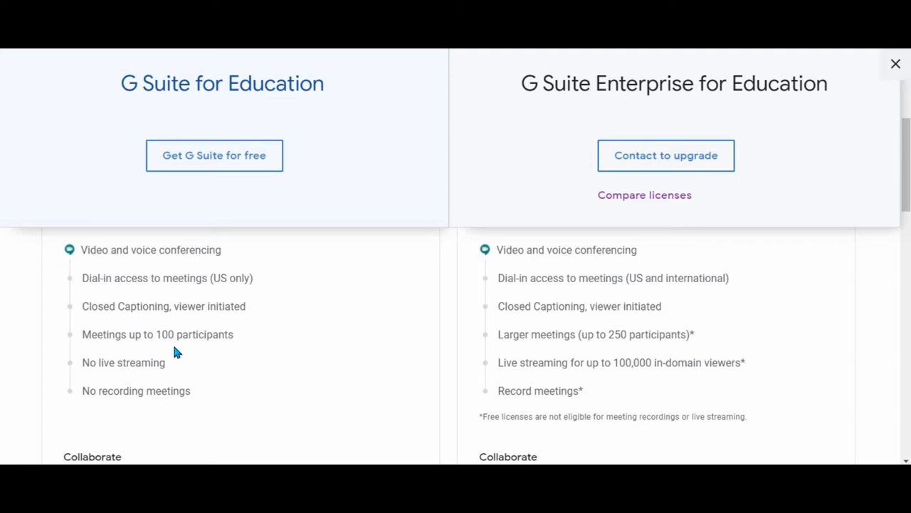
mouse_move(606, 379)
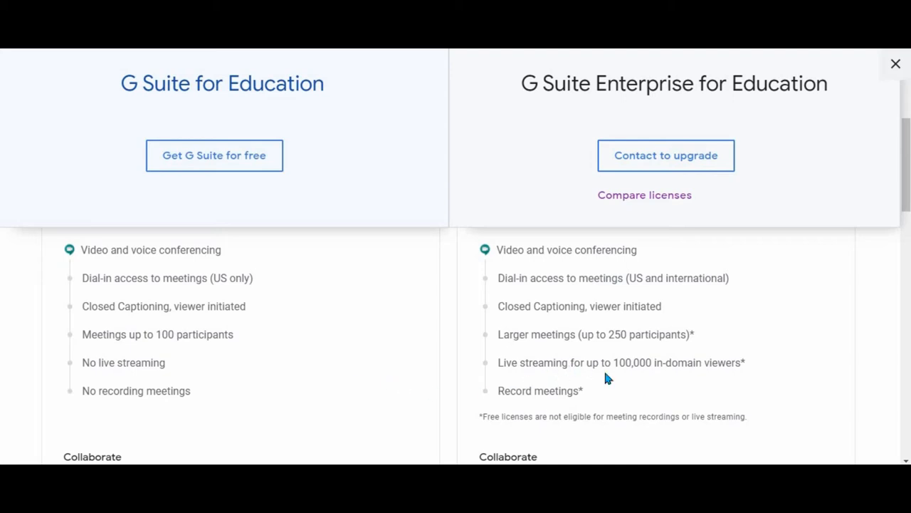
mouse_move(620, 376)
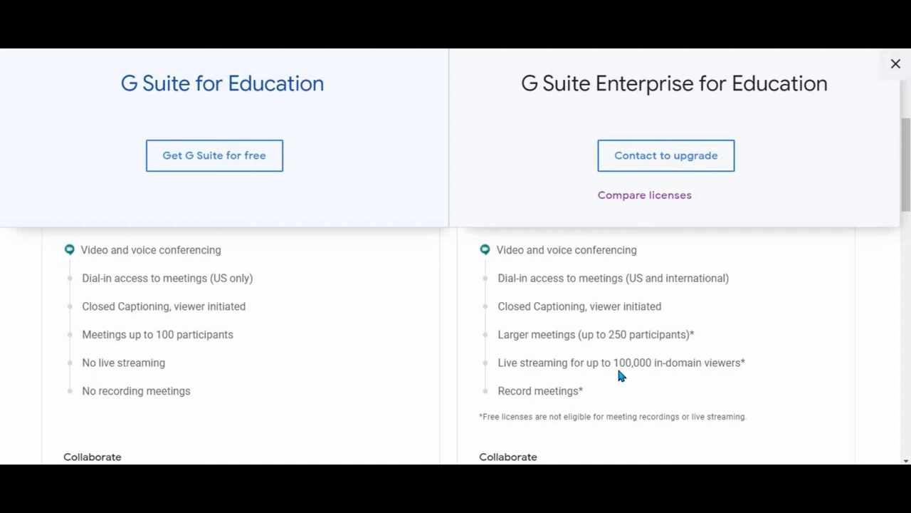
mouse_move(686, 378)
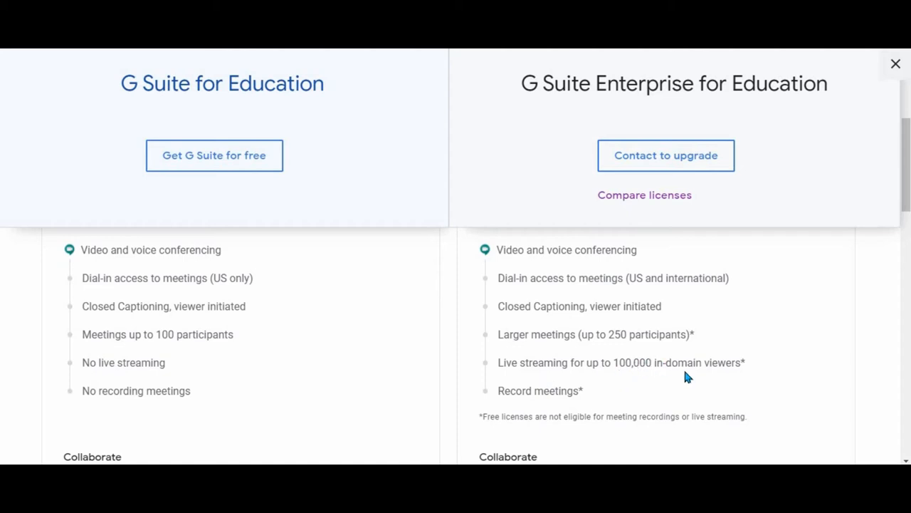
mouse_move(174, 369)
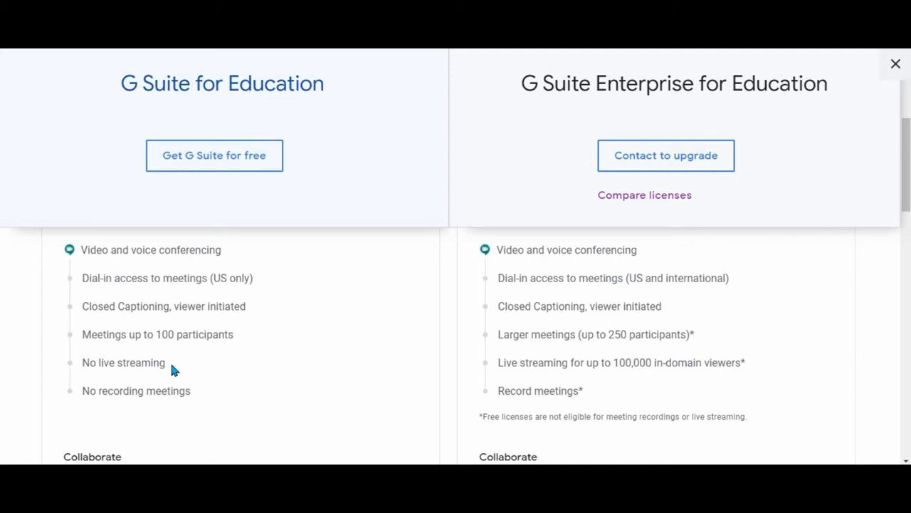
scroll(down, 3)
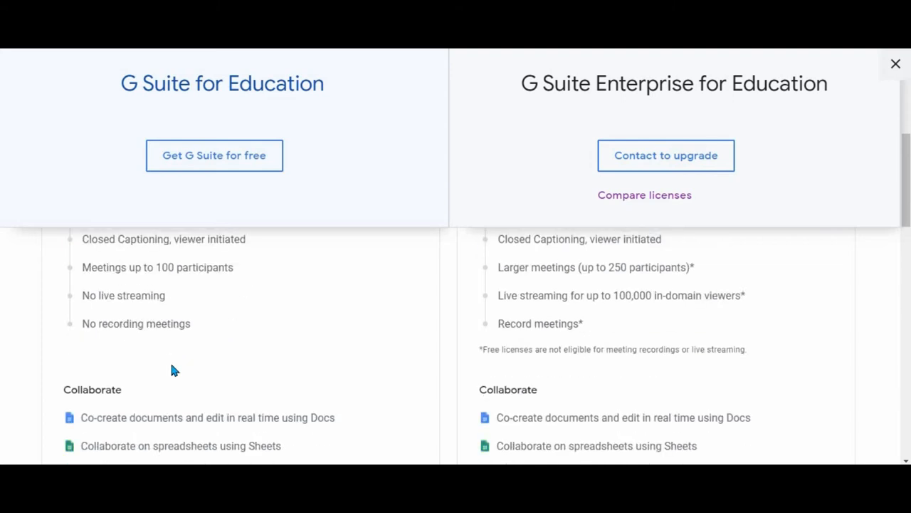
scroll(down, 3)
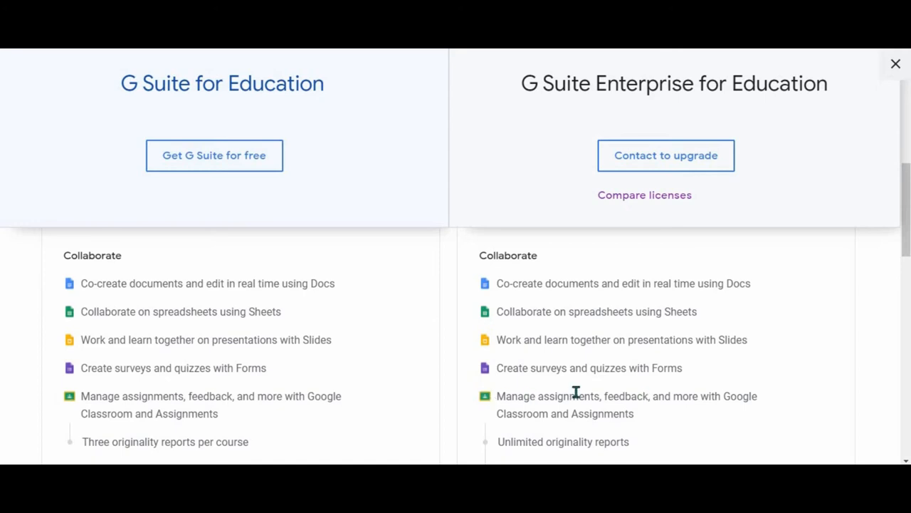
scroll(down, 3)
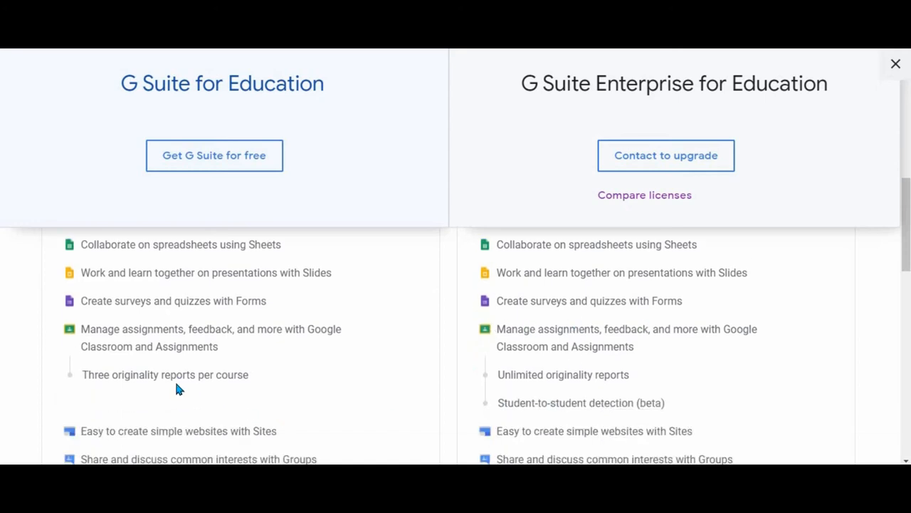
mouse_move(93, 387)
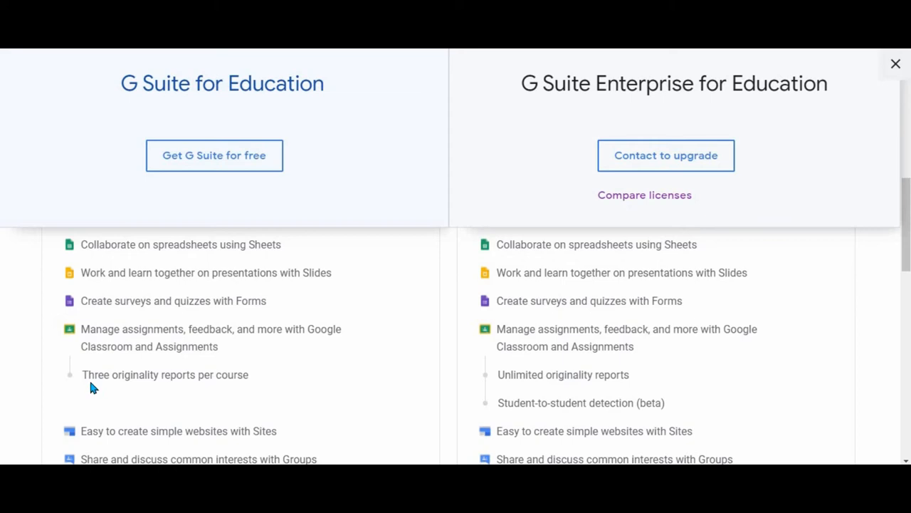
mouse_move(555, 387)
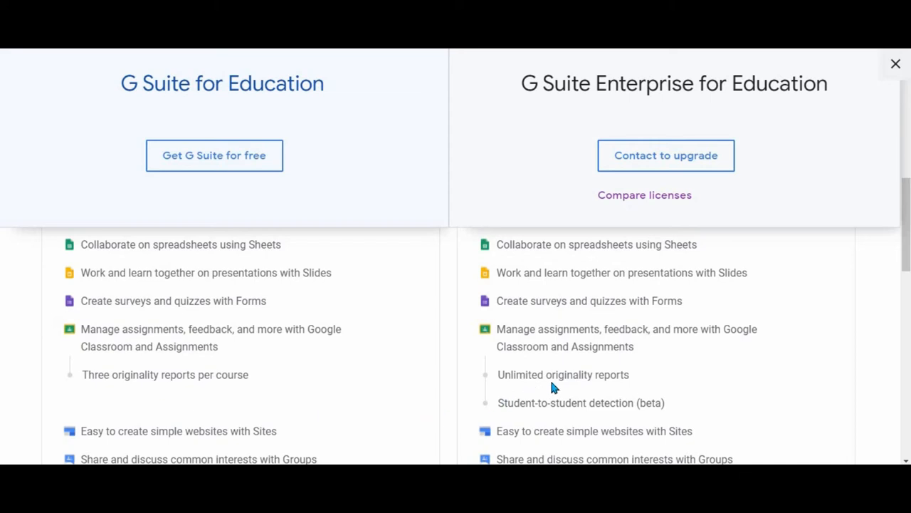
mouse_move(644, 159)
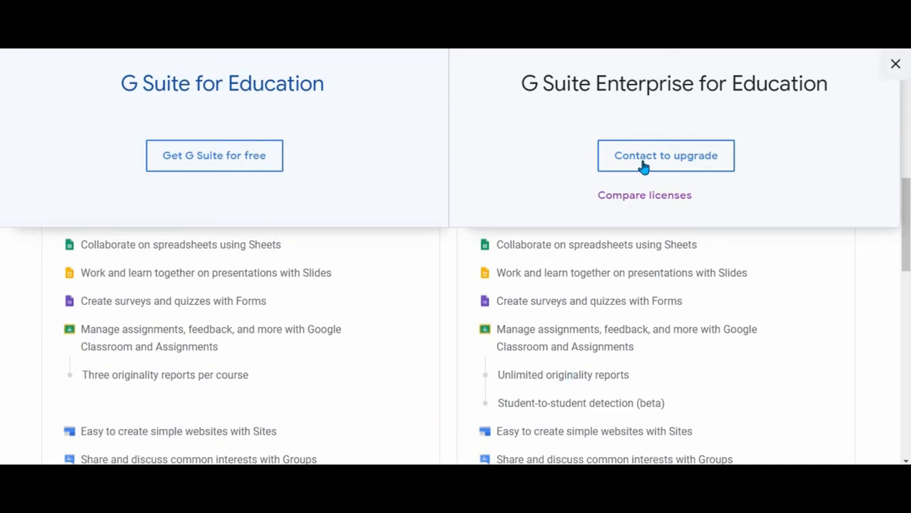
mouse_move(629, 102)
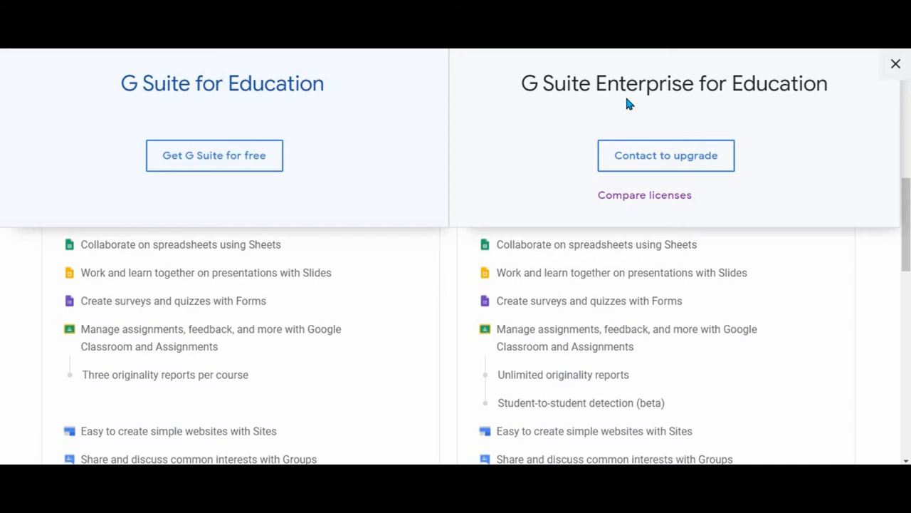
mouse_move(187, 116)
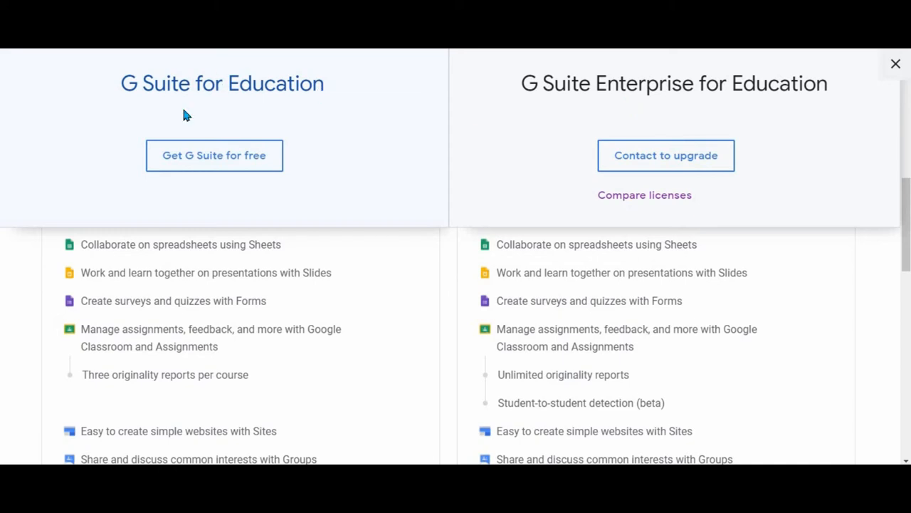
mouse_move(349, 359)
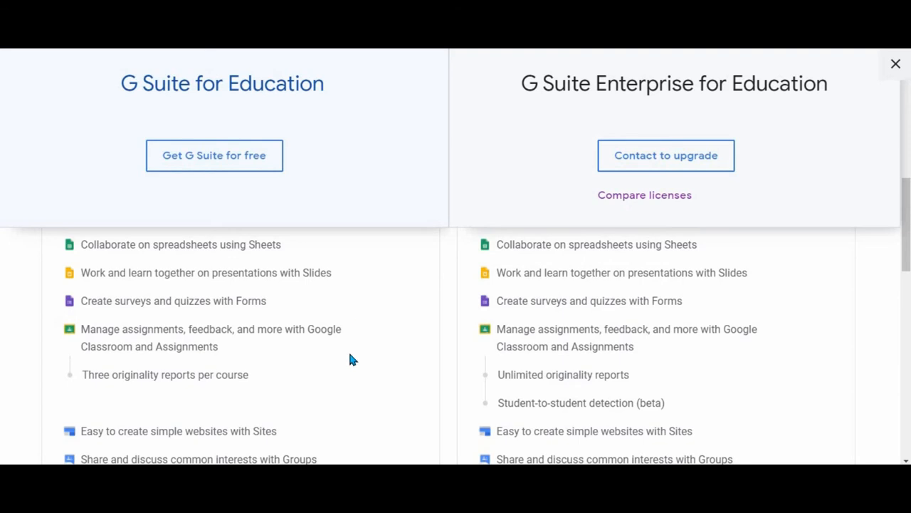
scroll(down, 3)
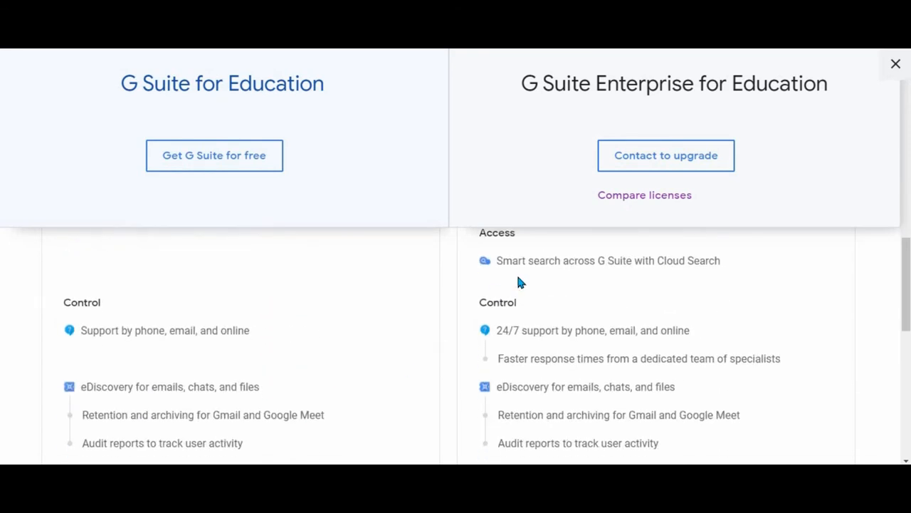
mouse_move(658, 279)
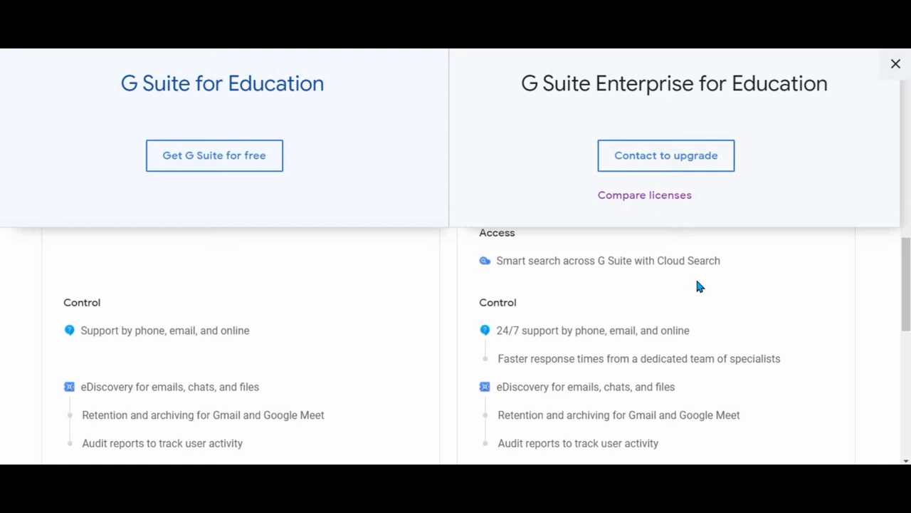
mouse_move(513, 354)
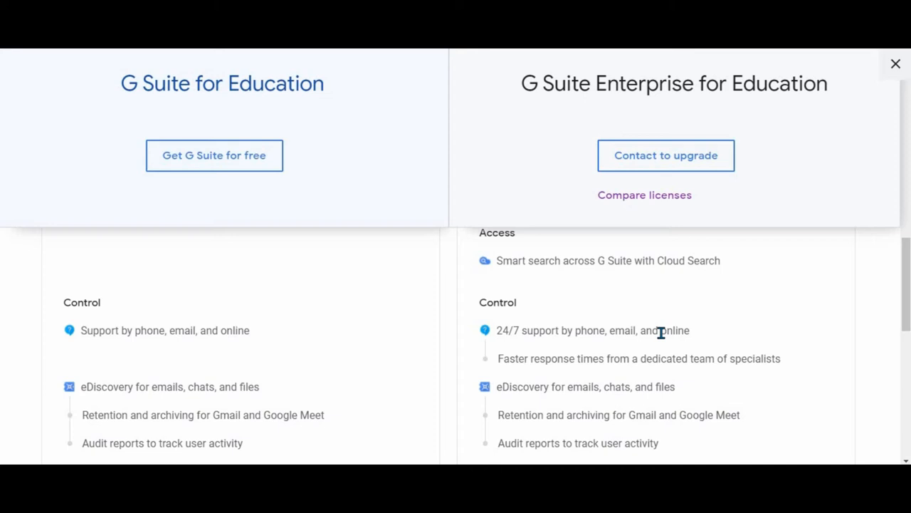
scroll(down, 3)
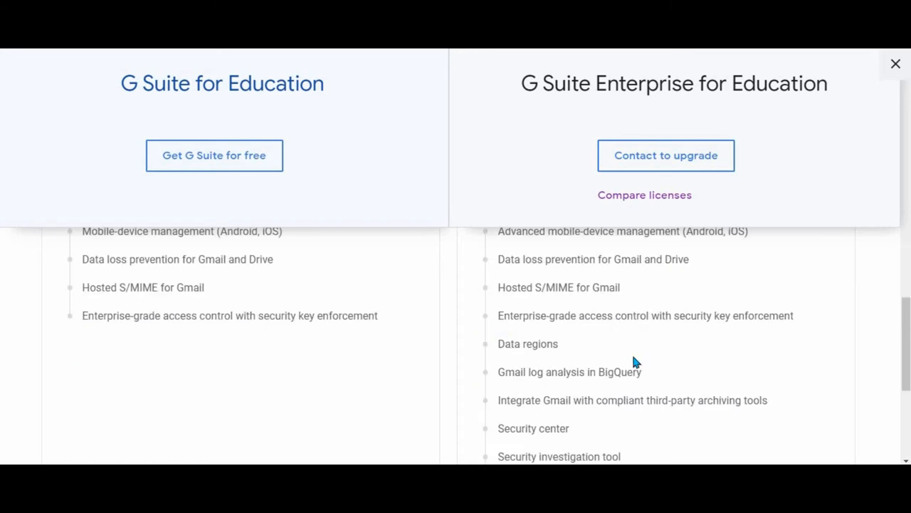
scroll(down, 3)
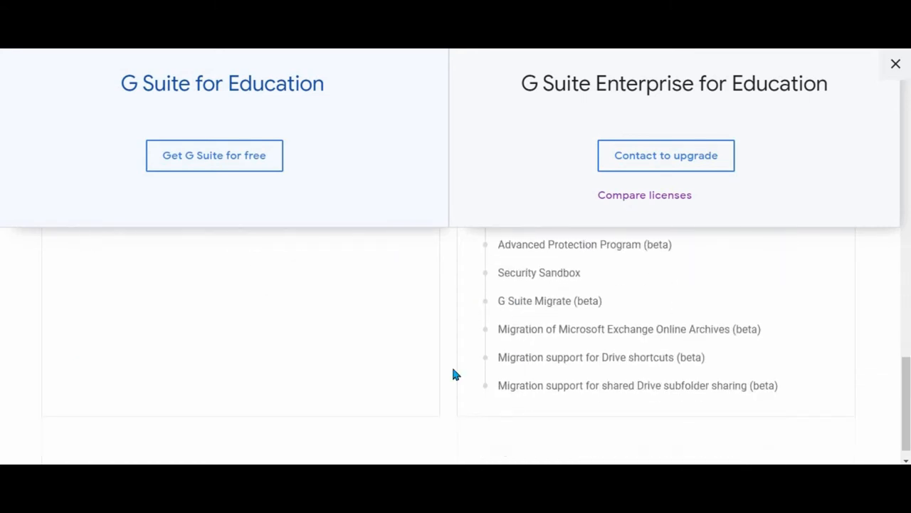
scroll(down, 3)
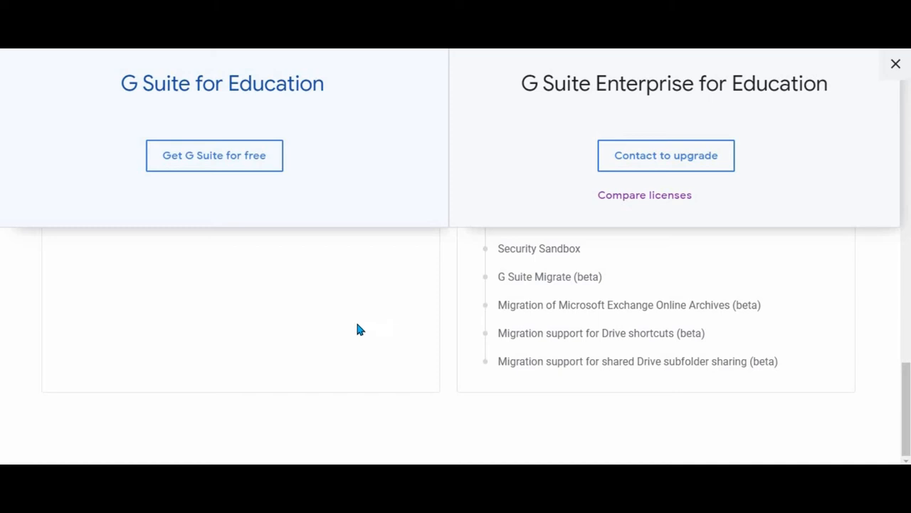
mouse_move(670, 333)
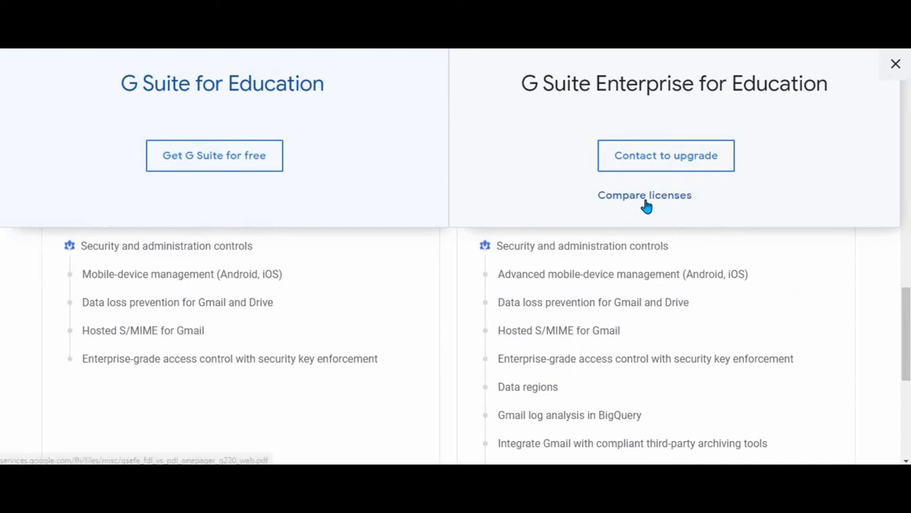
click(896, 64)
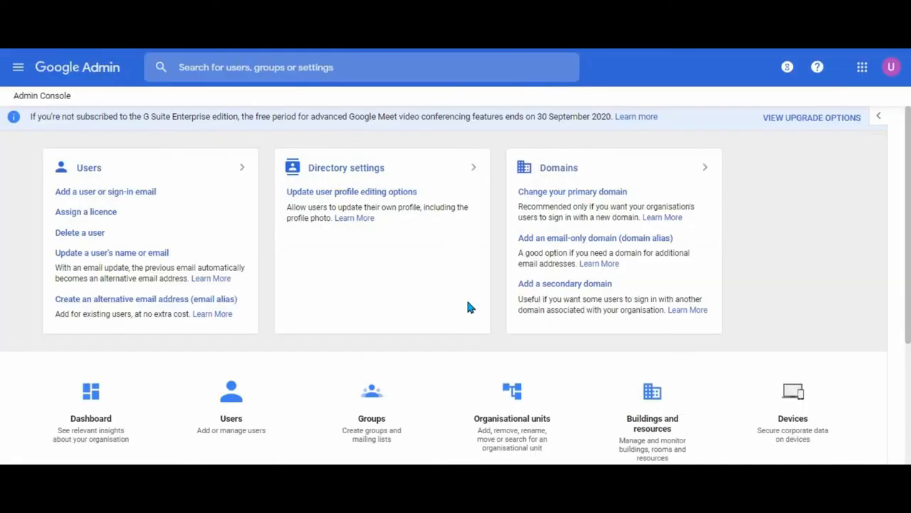
mouse_move(343, 177)
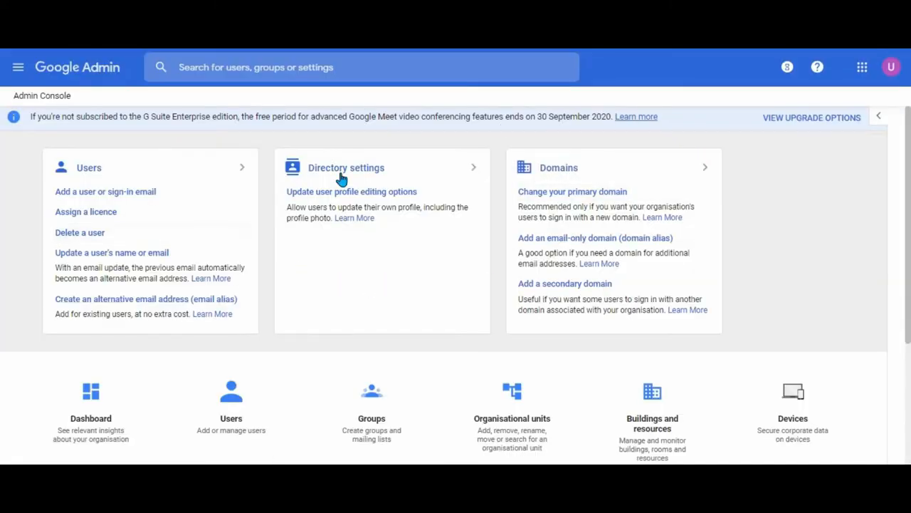
scroll(down, 3)
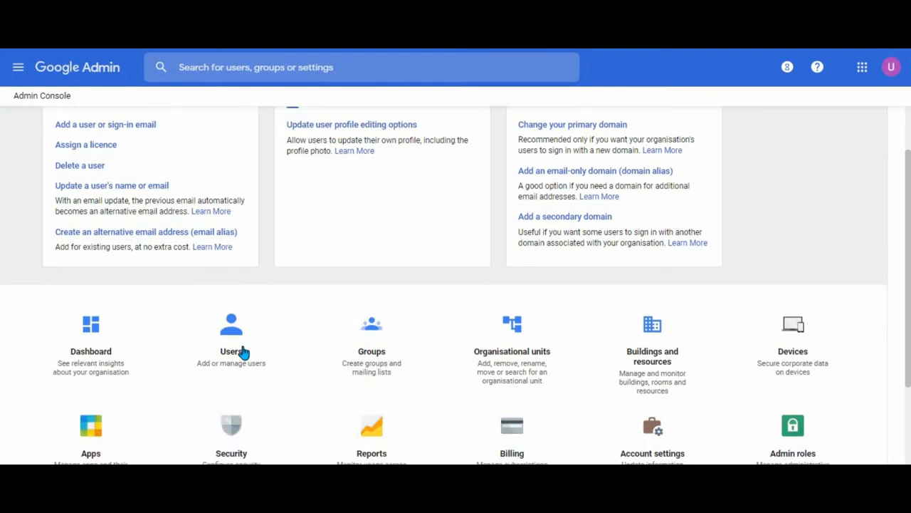
scroll(down, 3)
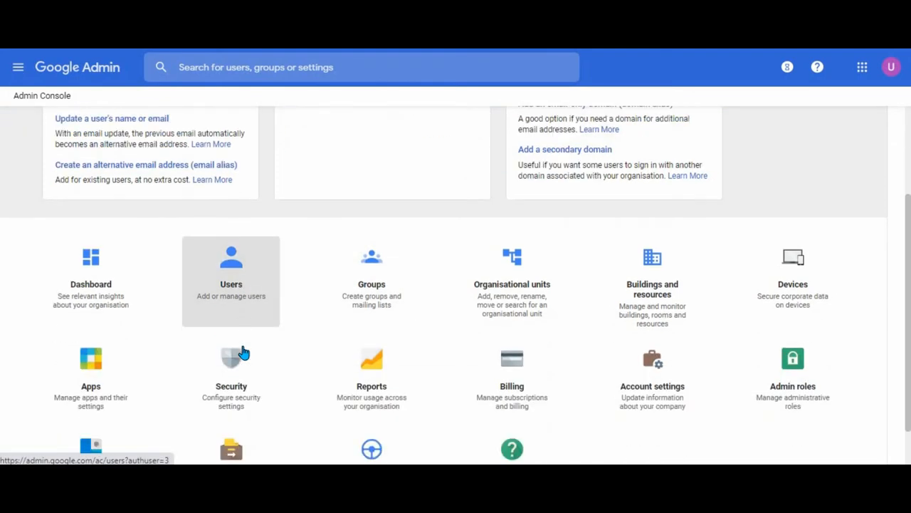
click(513, 382)
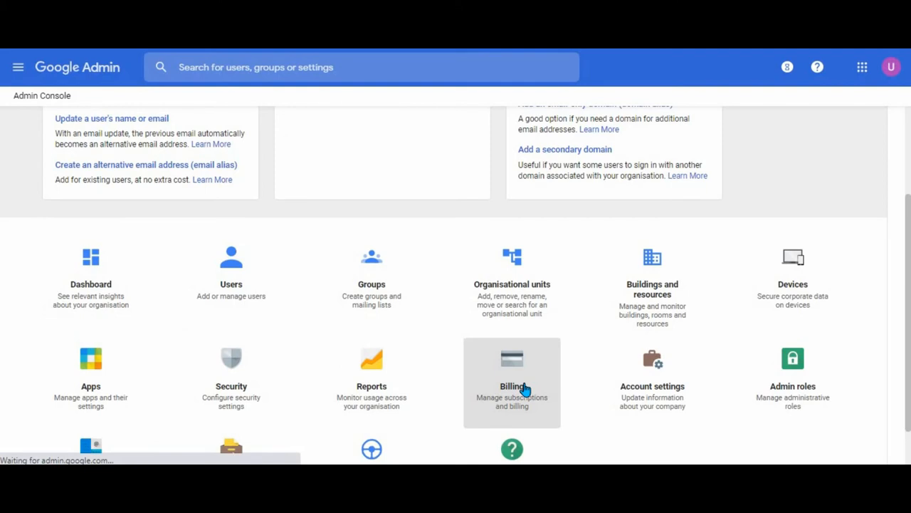
click(513, 381)
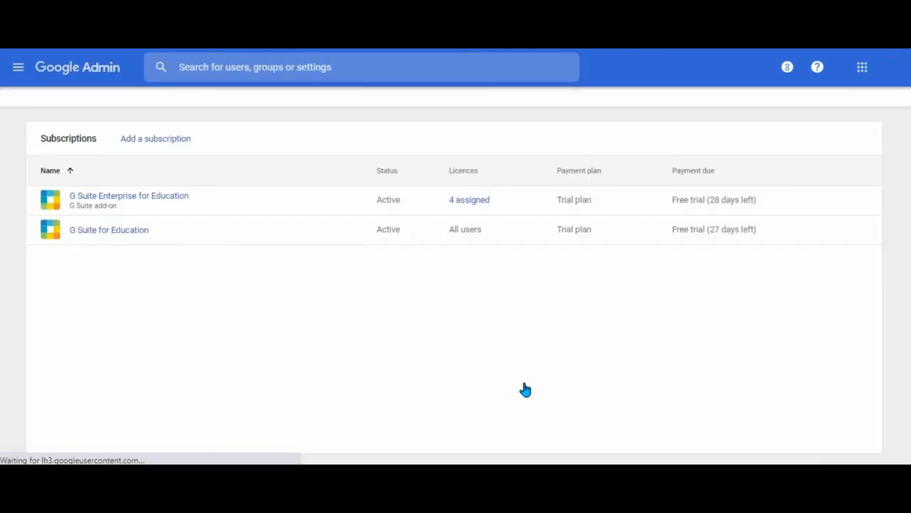
mouse_move(207, 299)
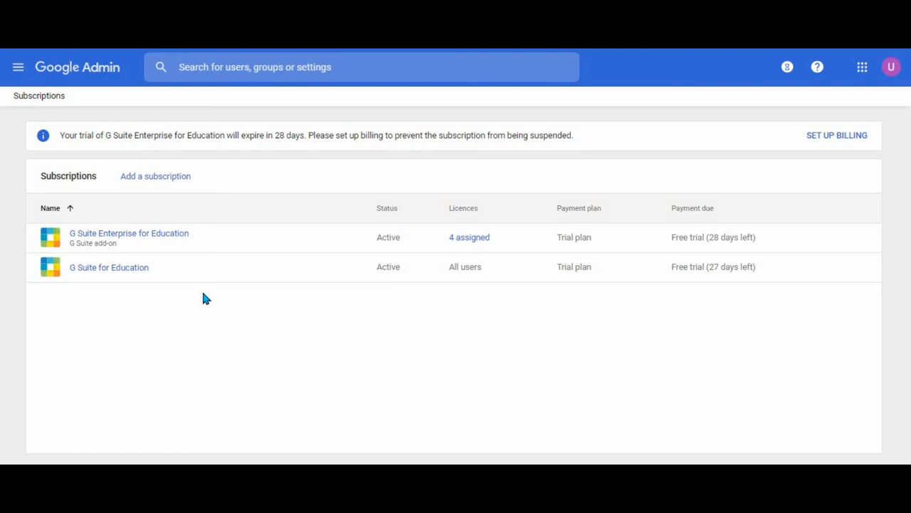
mouse_move(116, 277)
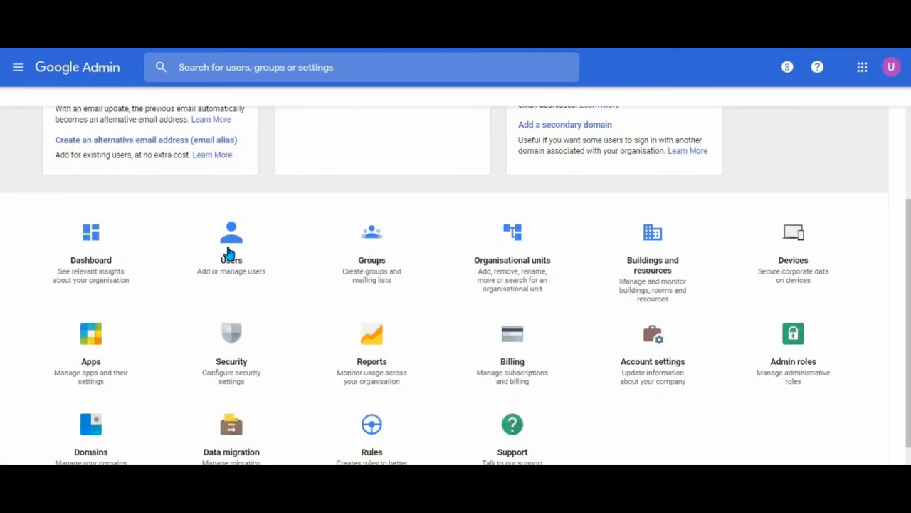
Review UniSkills India's Assign licences dialog showing Enterprise for Education, then cancel without changes
click(230, 256)
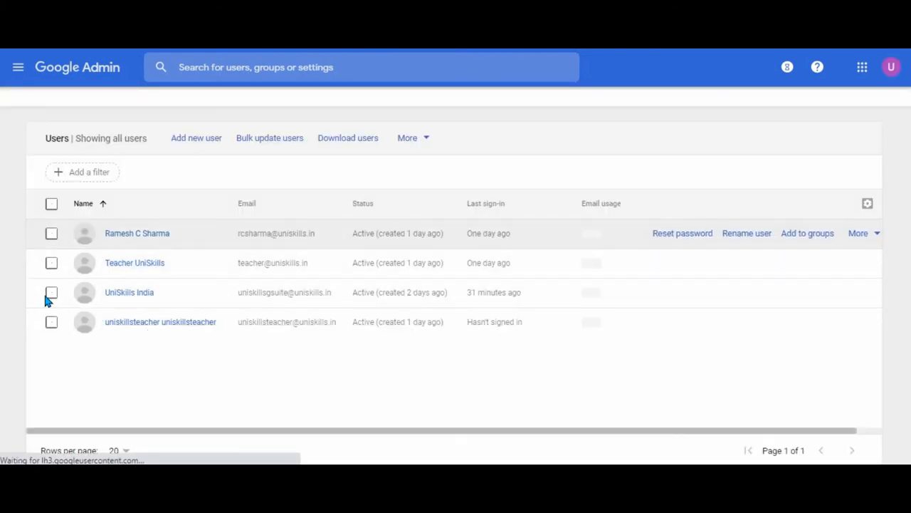
click(51, 292)
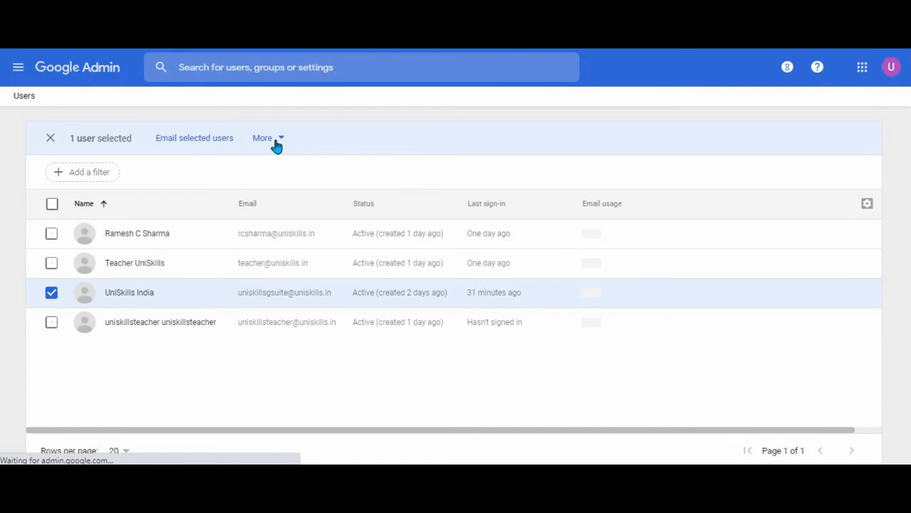
click(268, 136)
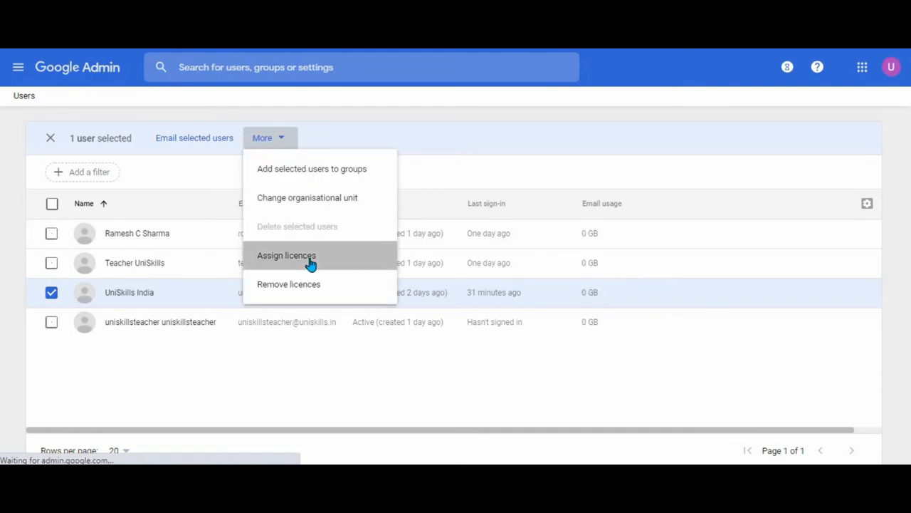
click(286, 255)
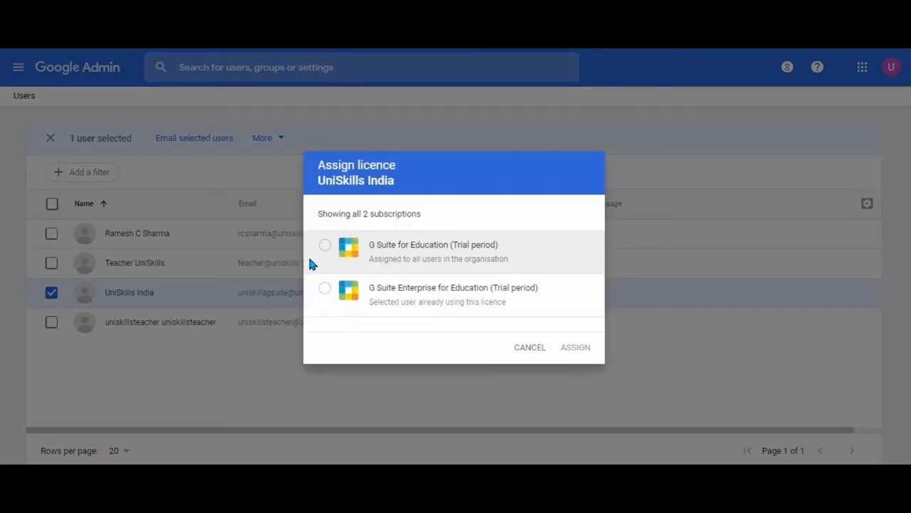
mouse_move(439, 319)
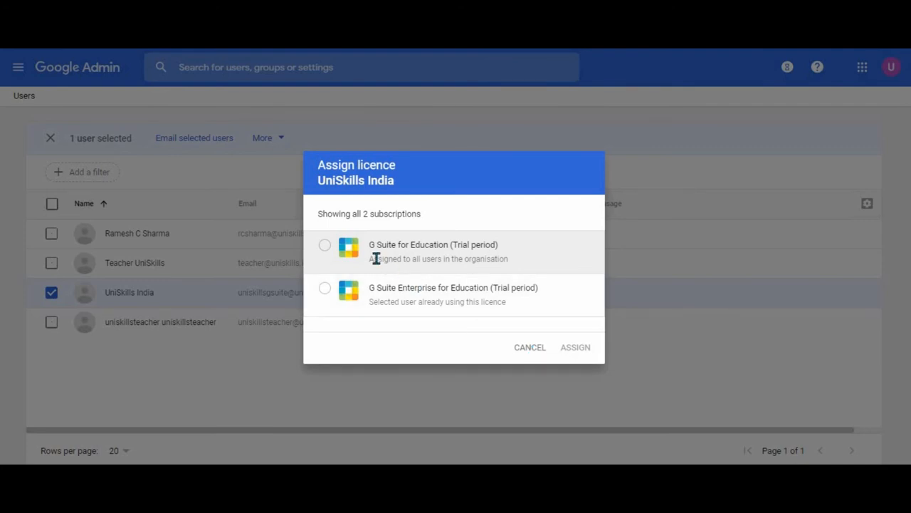
mouse_move(396, 291)
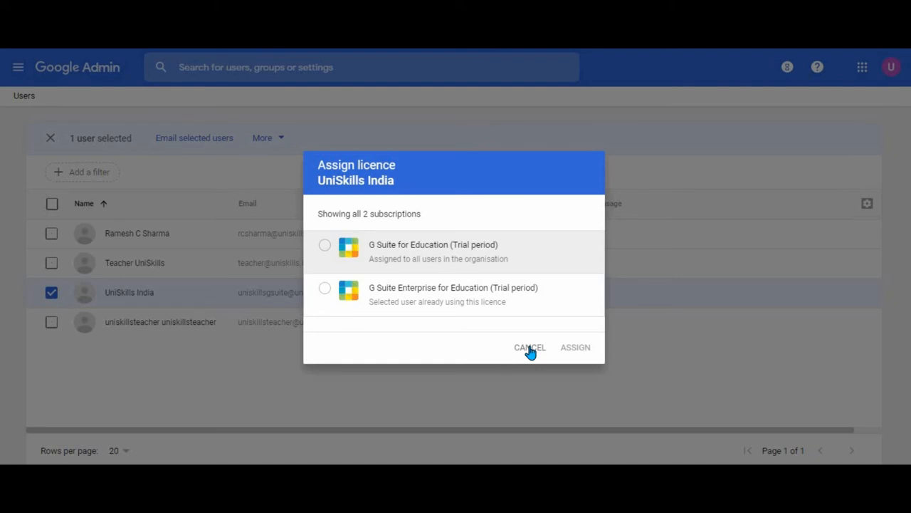
click(530, 347)
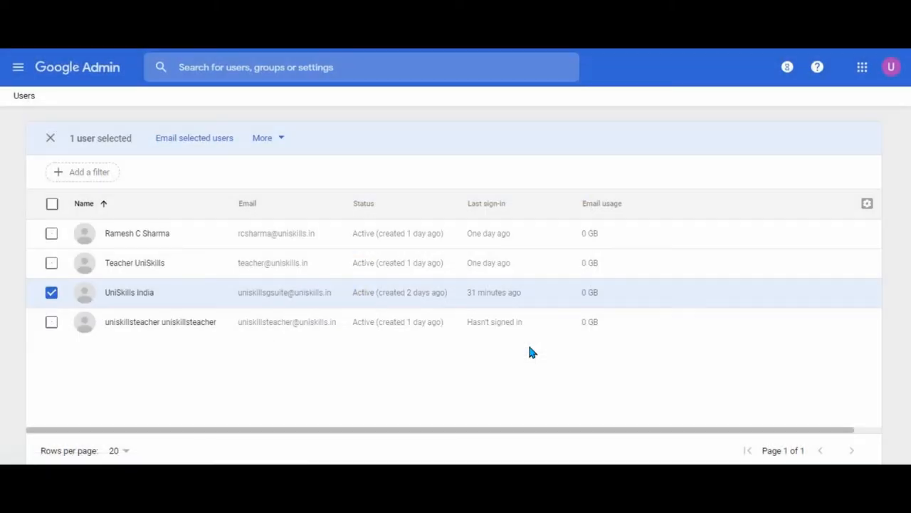
mouse_move(178, 399)
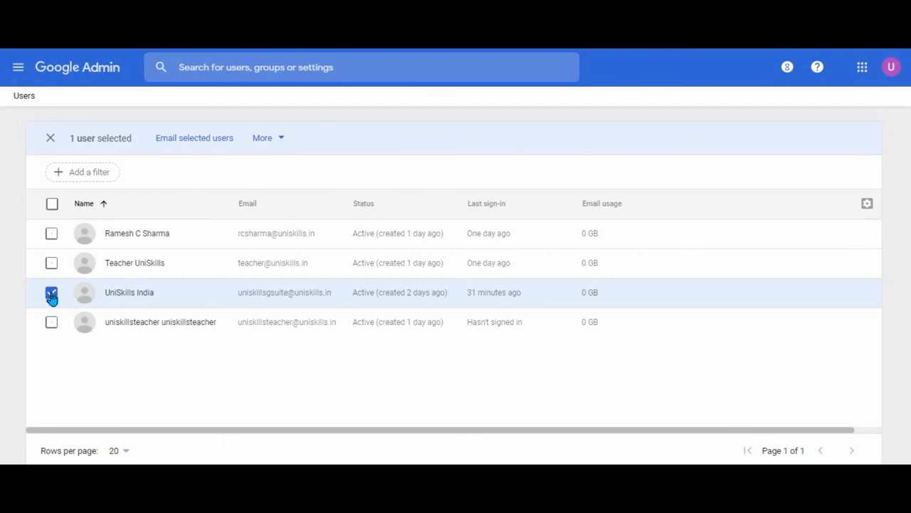
click(51, 292)
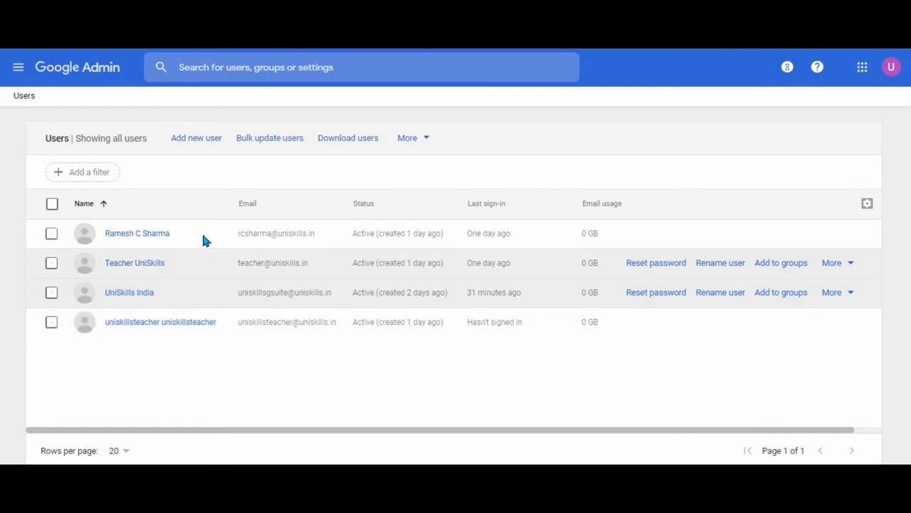
click(52, 233)
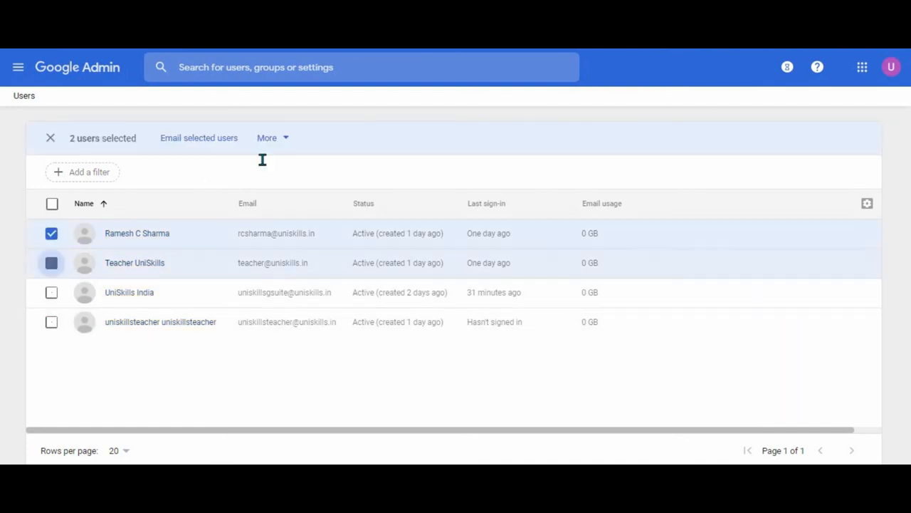
click(272, 136)
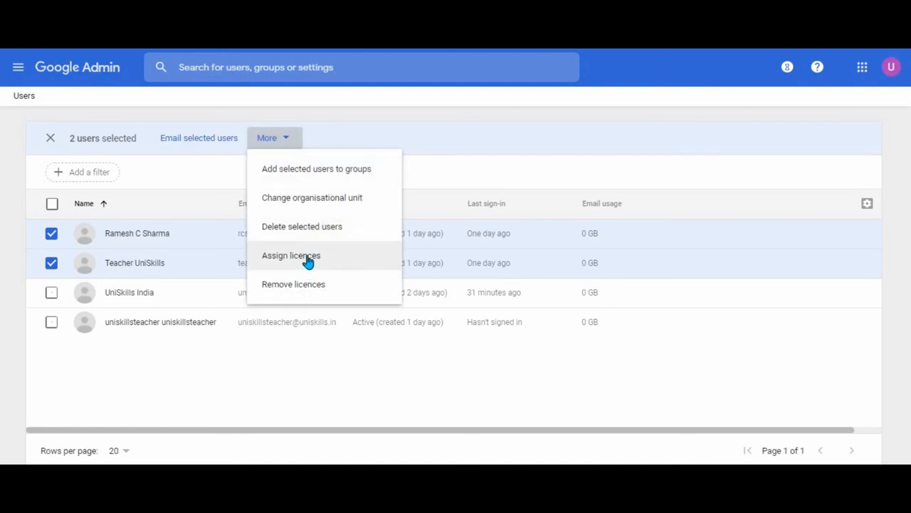
click(291, 255)
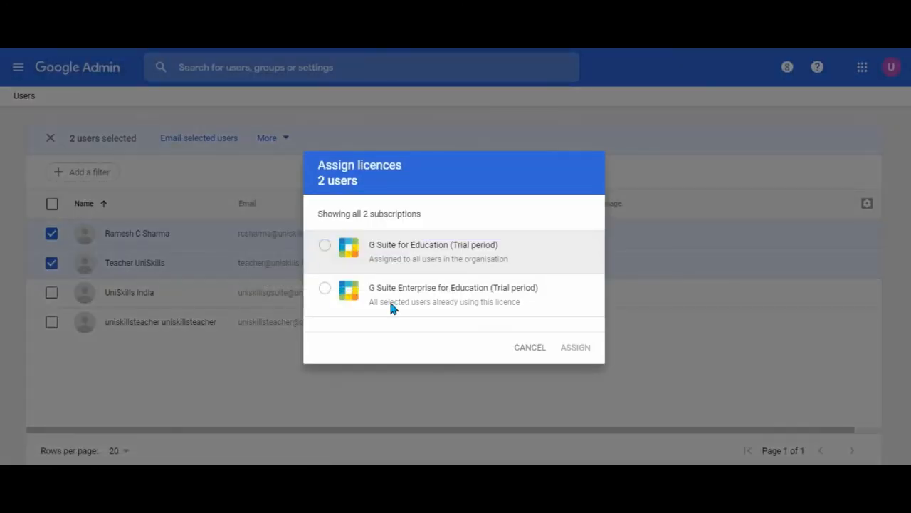
mouse_move(425, 259)
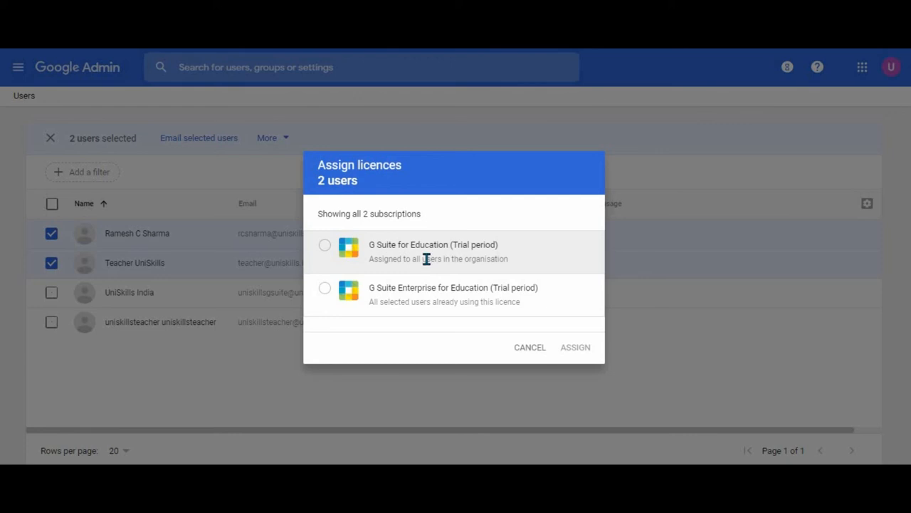
mouse_move(416, 331)
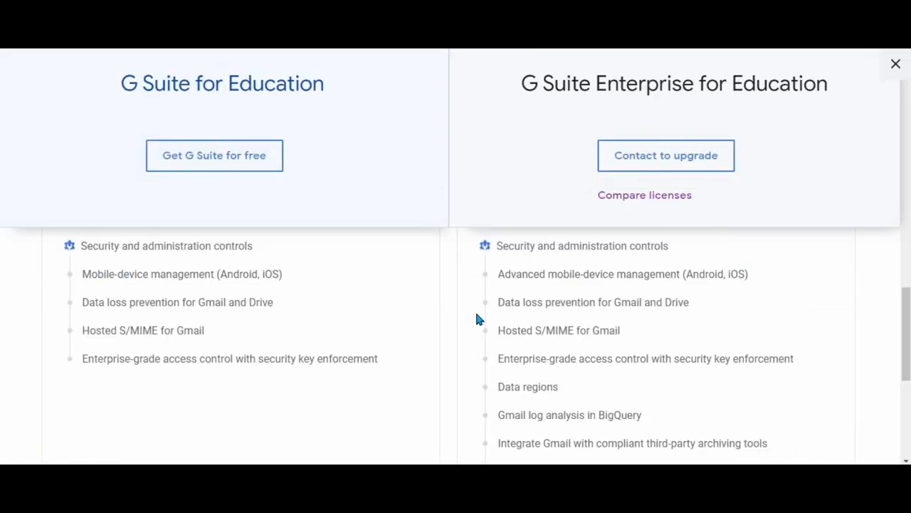
Show the Video and voice conferencing rows with Enterprise-only live streaming and recording, then return to the Admin console
scroll(down, 3)
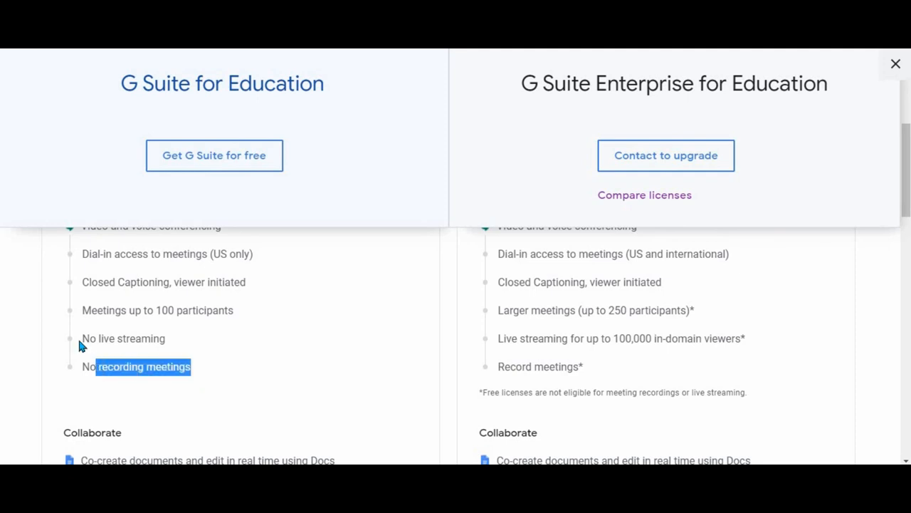
click(895, 62)
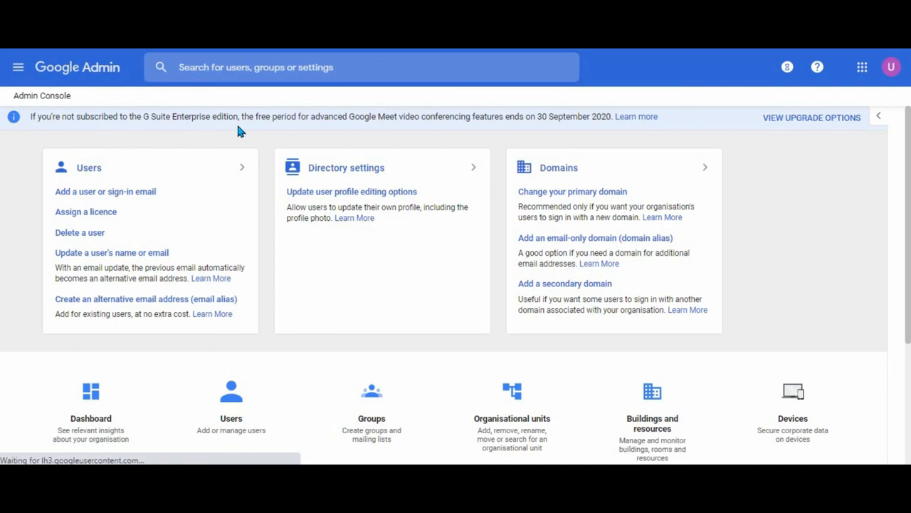
mouse_move(376, 131)
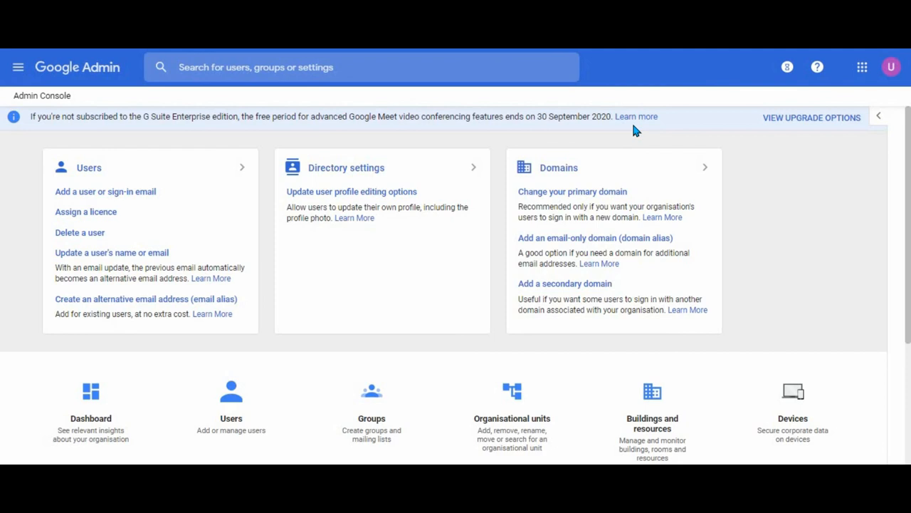
mouse_move(809, 193)
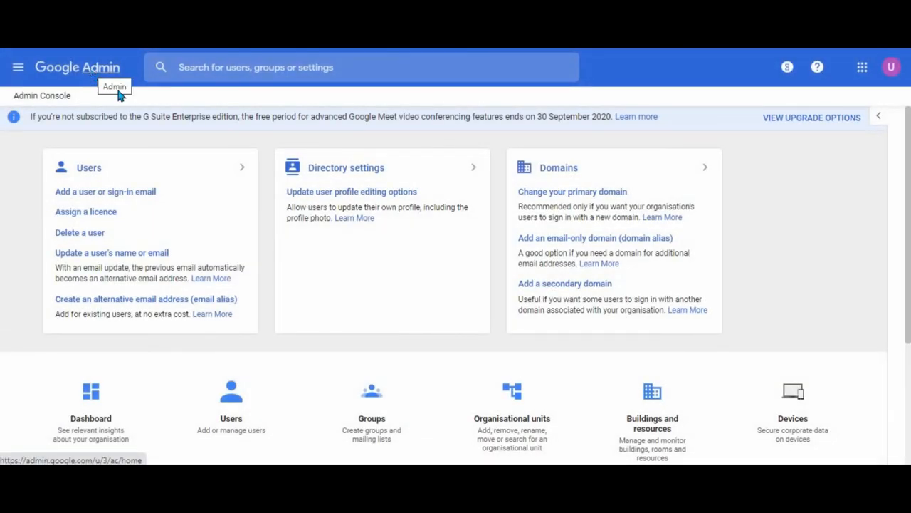
mouse_move(806, 206)
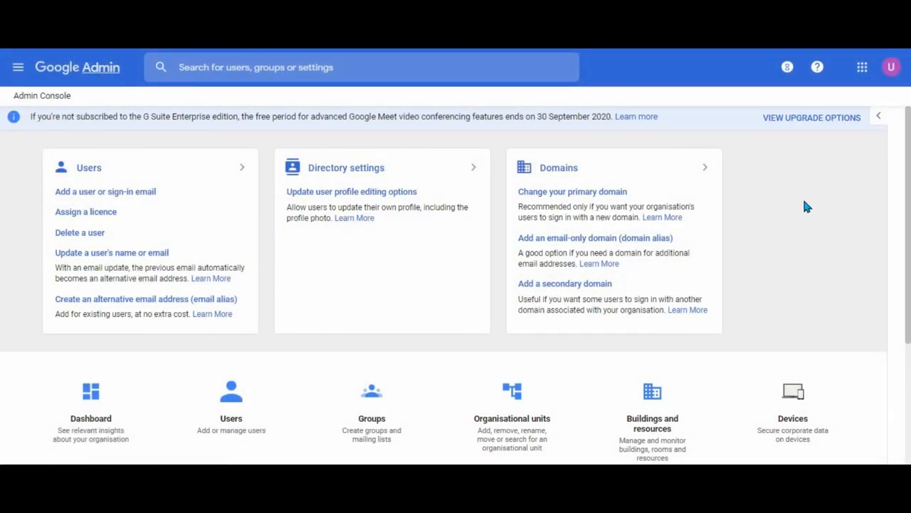